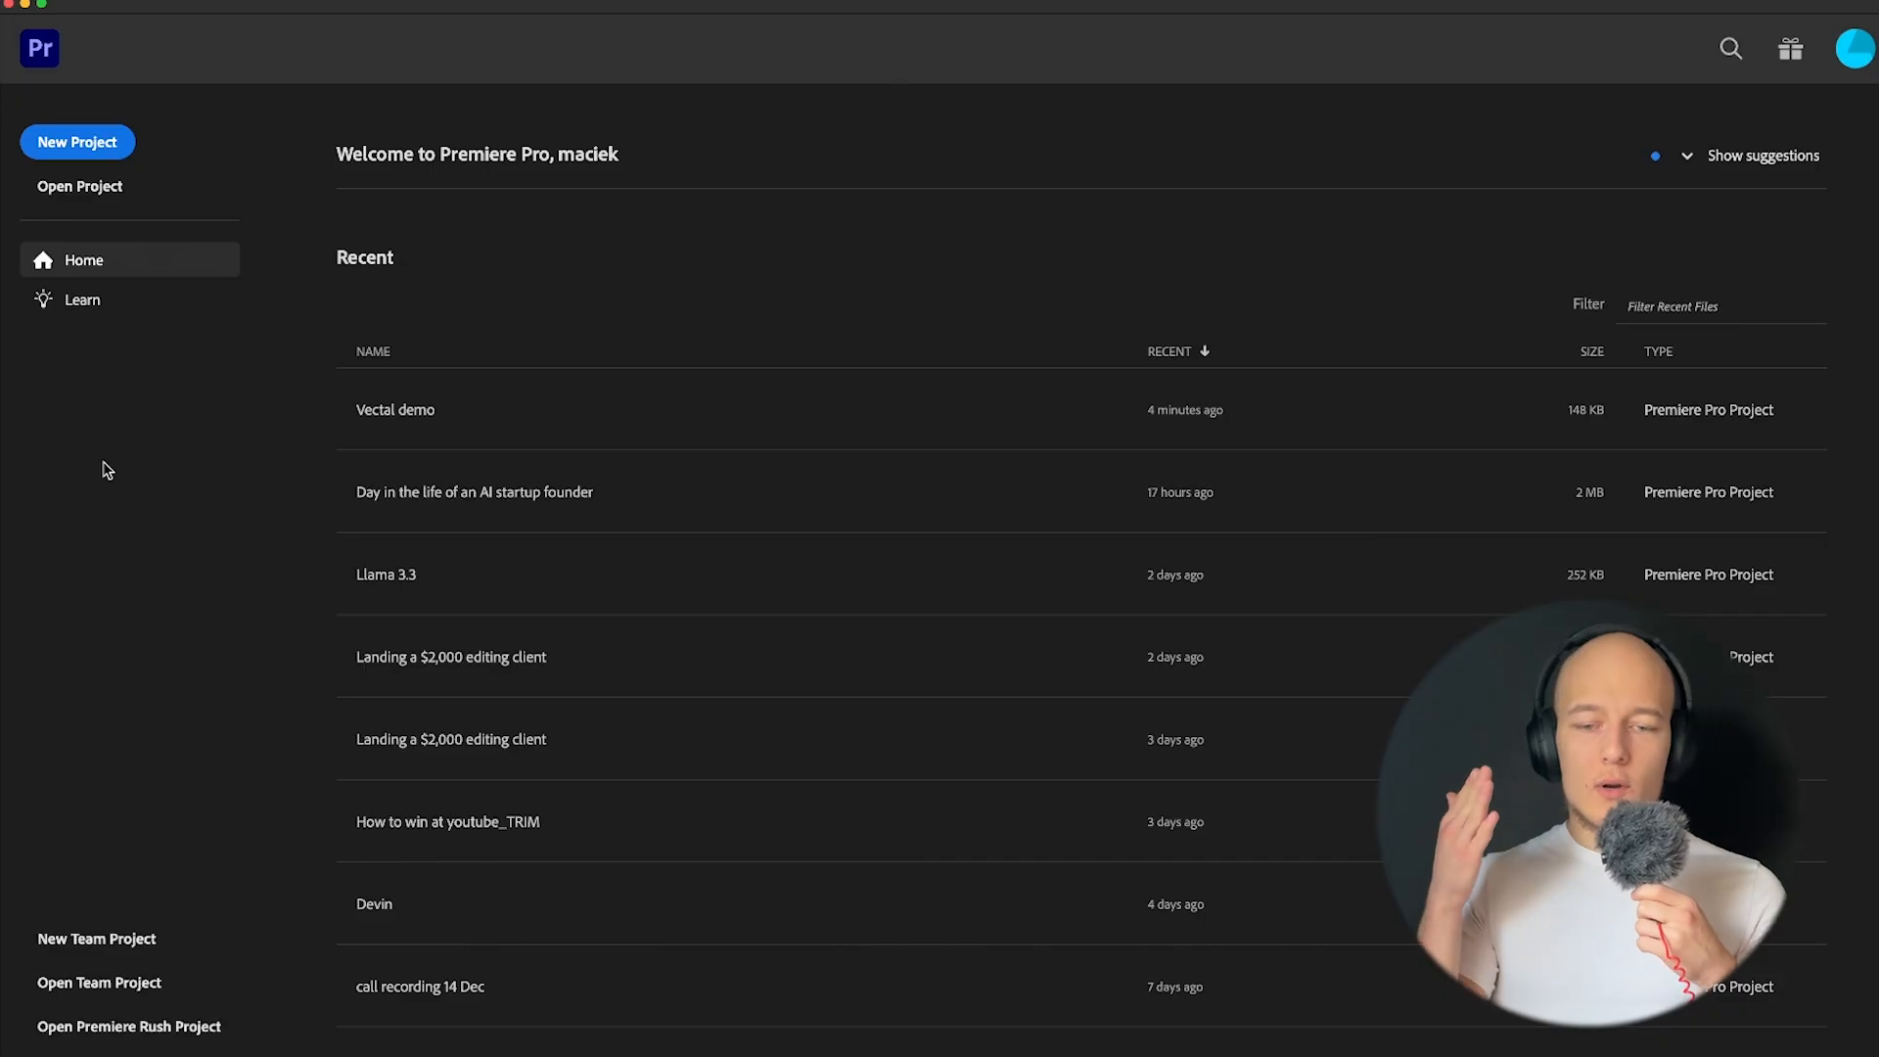
# Open 'Landing a $2,000 editing client' and scrub to several points in Sequence 01
pyautogui.doubleClick(450, 656)
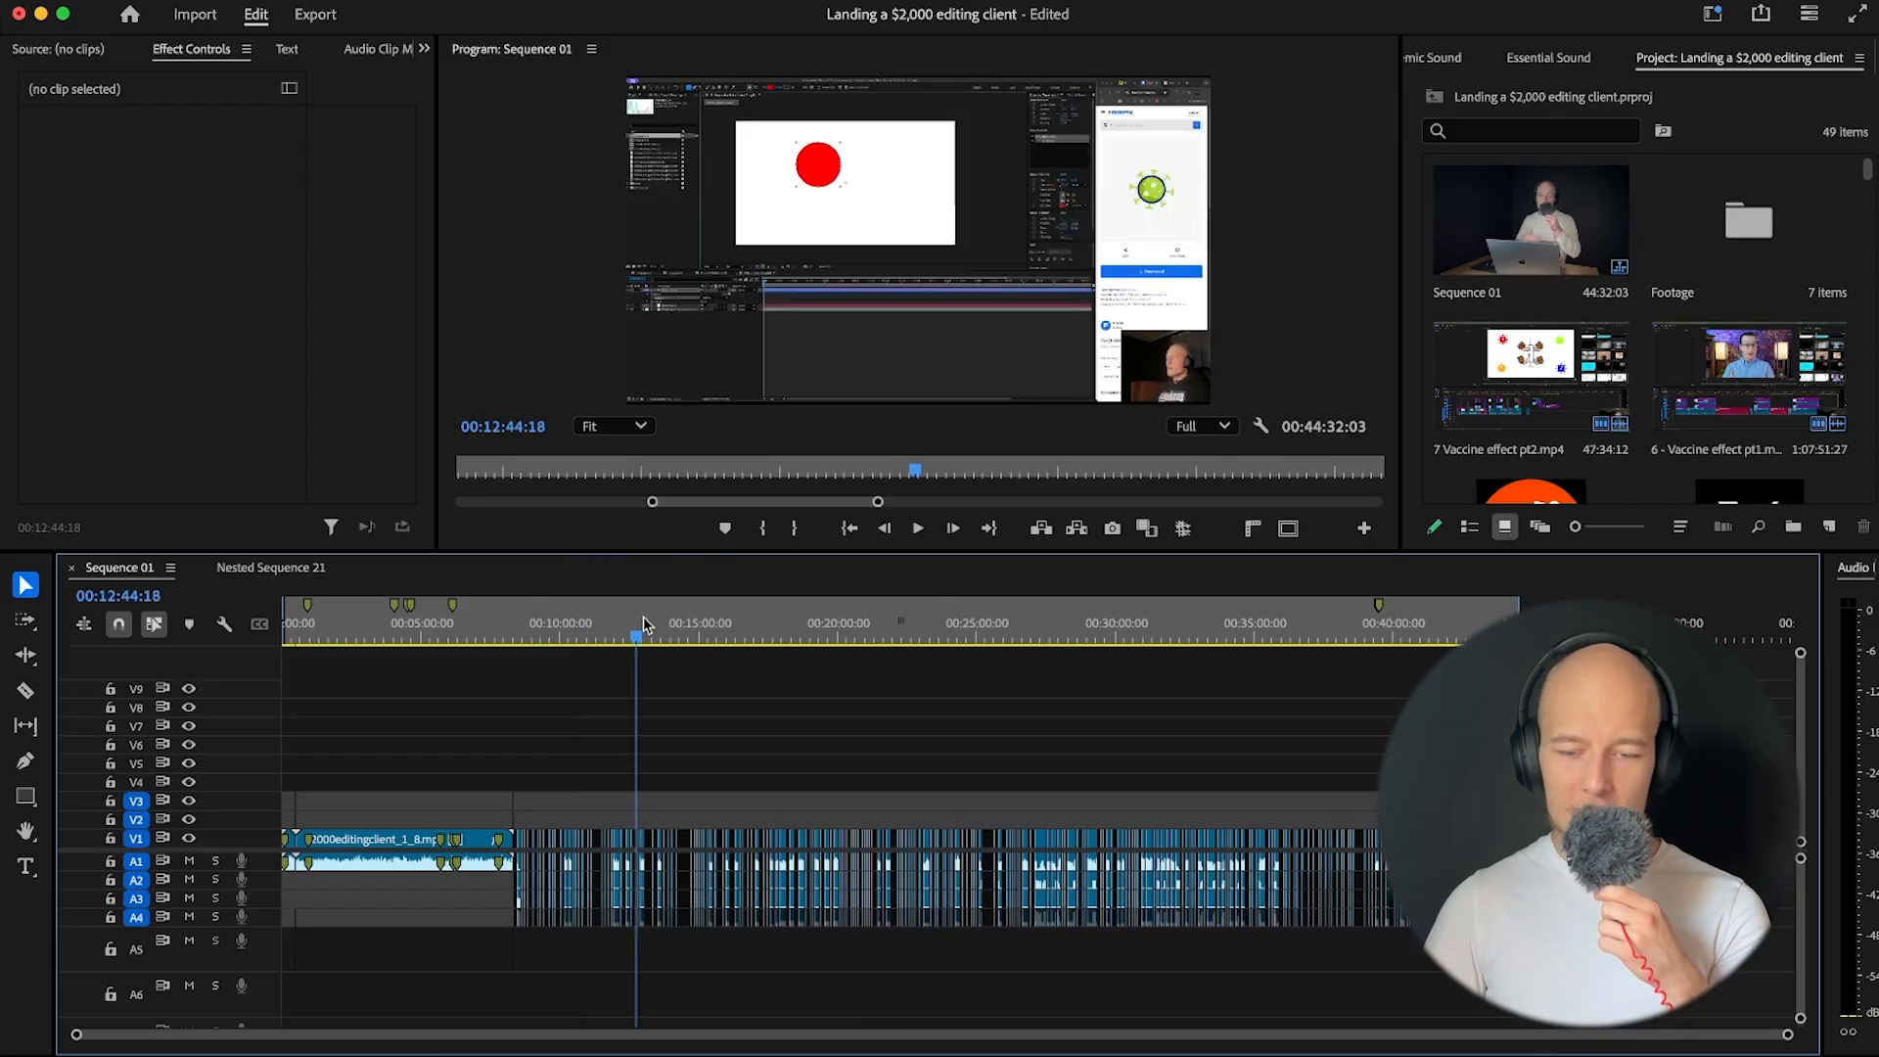
pyautogui.click(959, 622)
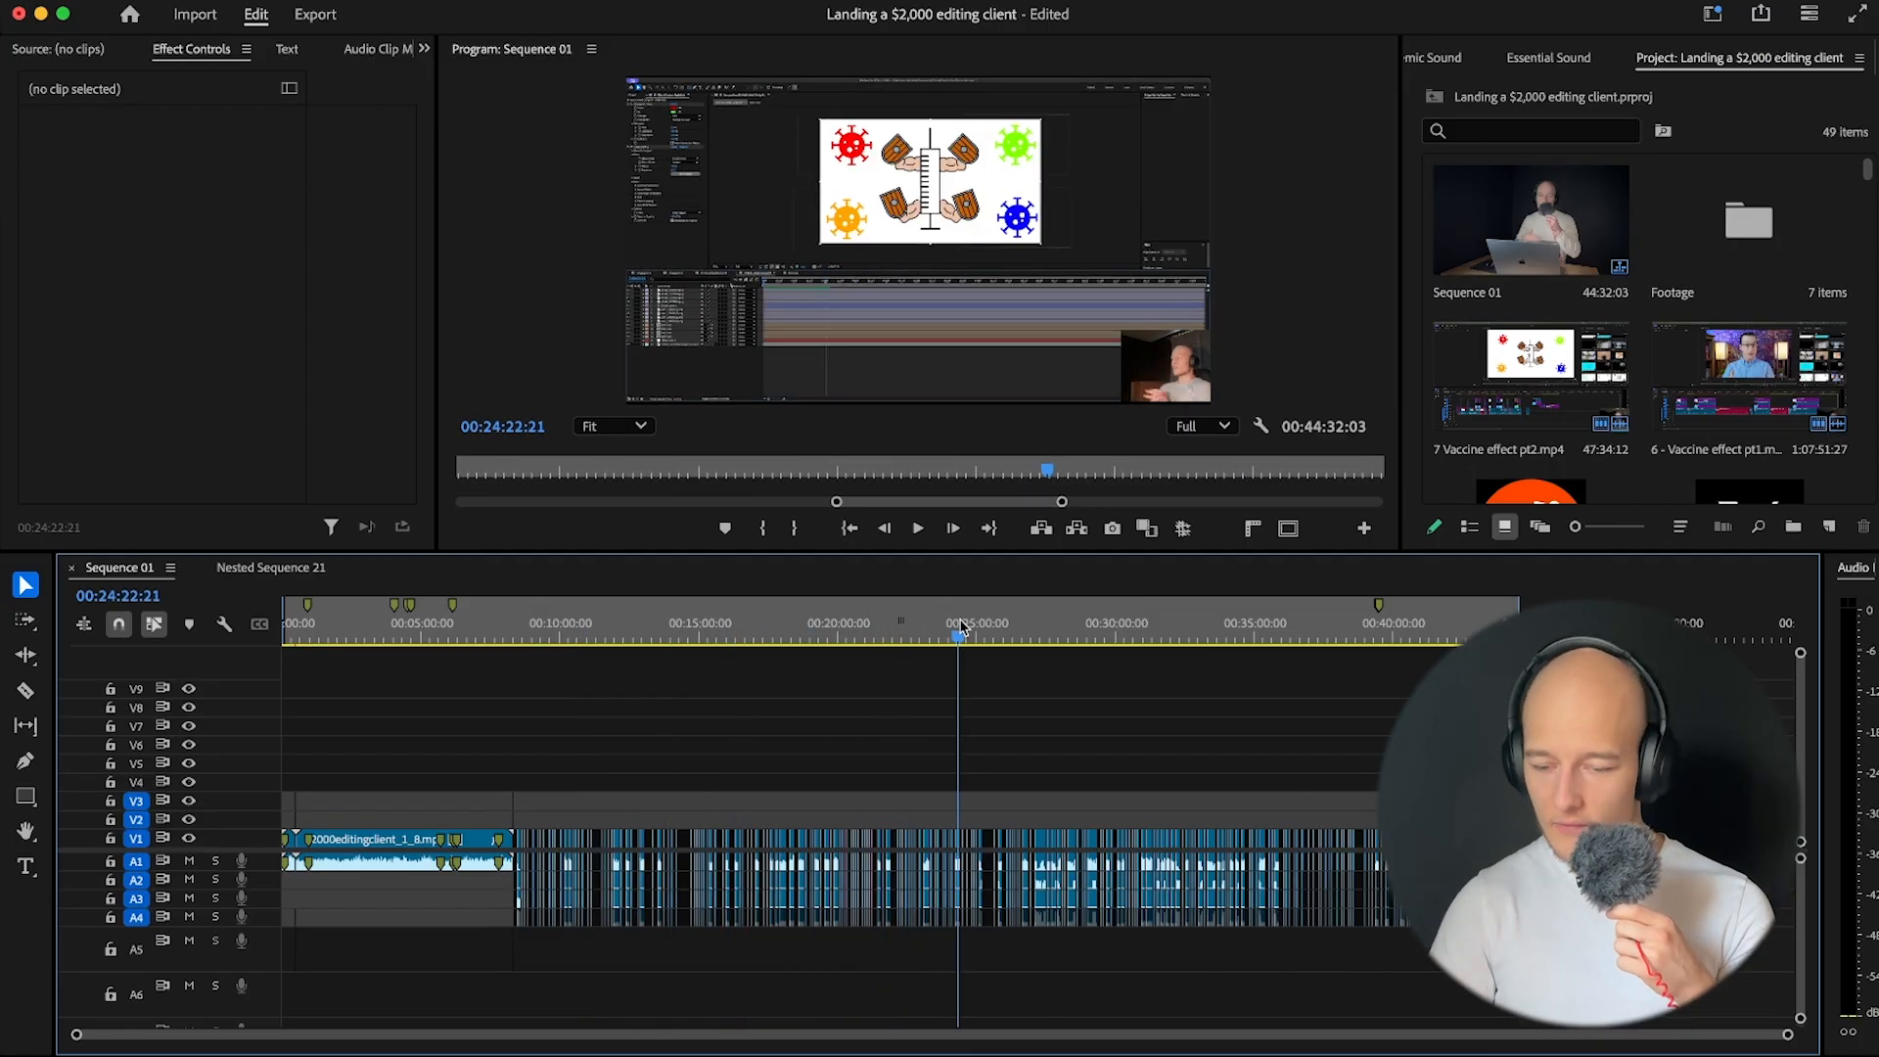
pyautogui.click(1370, 622)
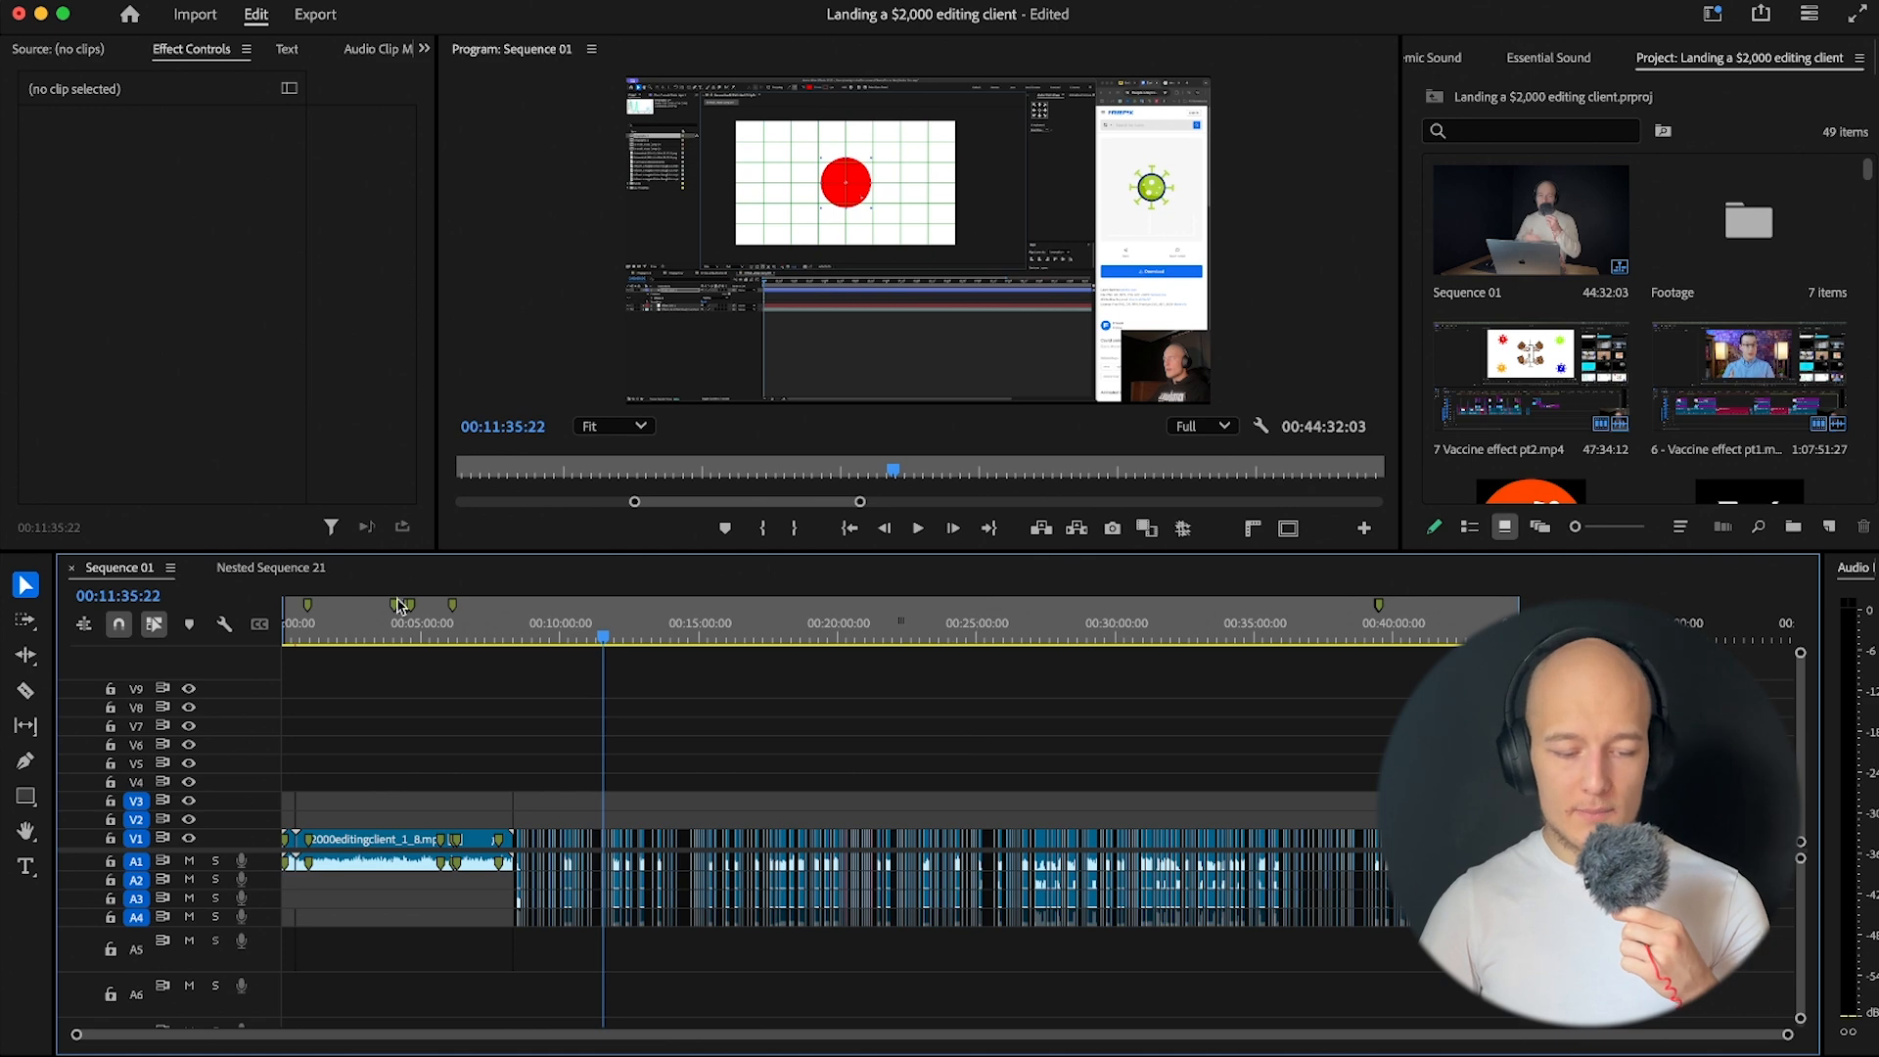
pyautogui.click(395, 839)
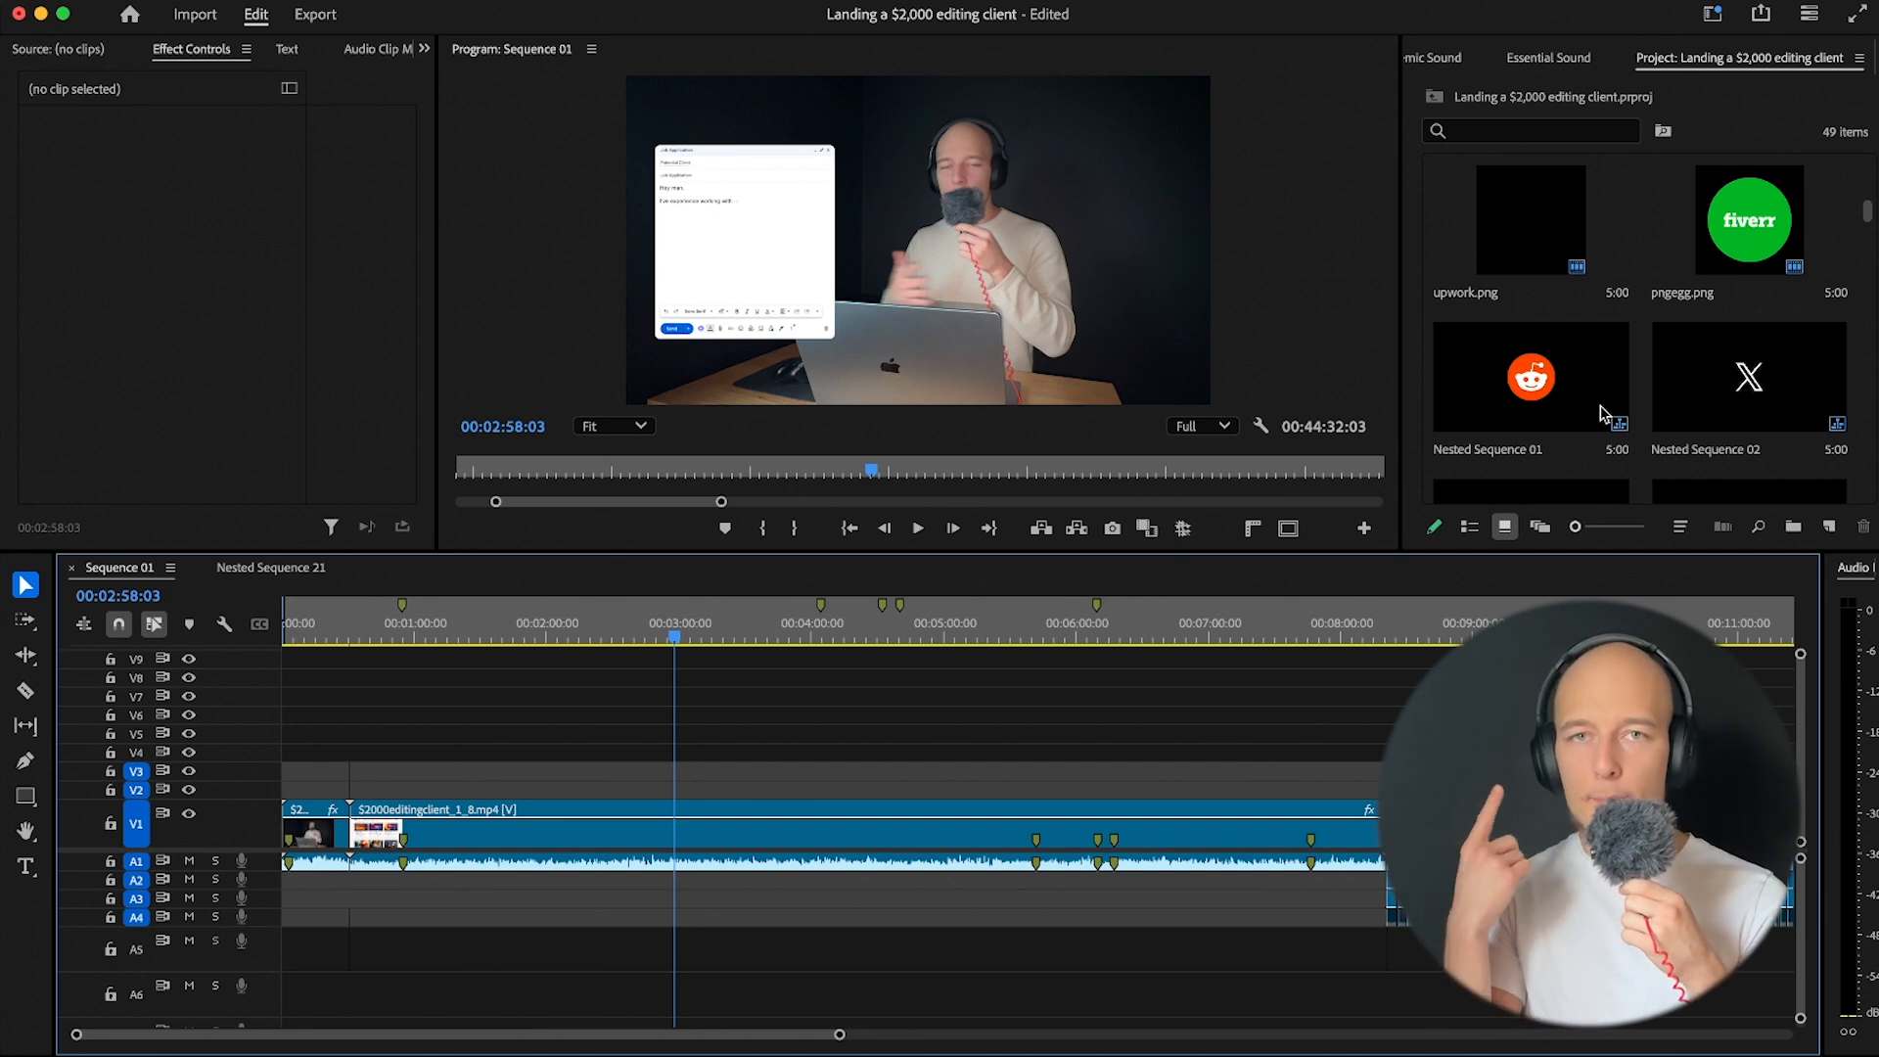
pyautogui.moveTo(821, 708)
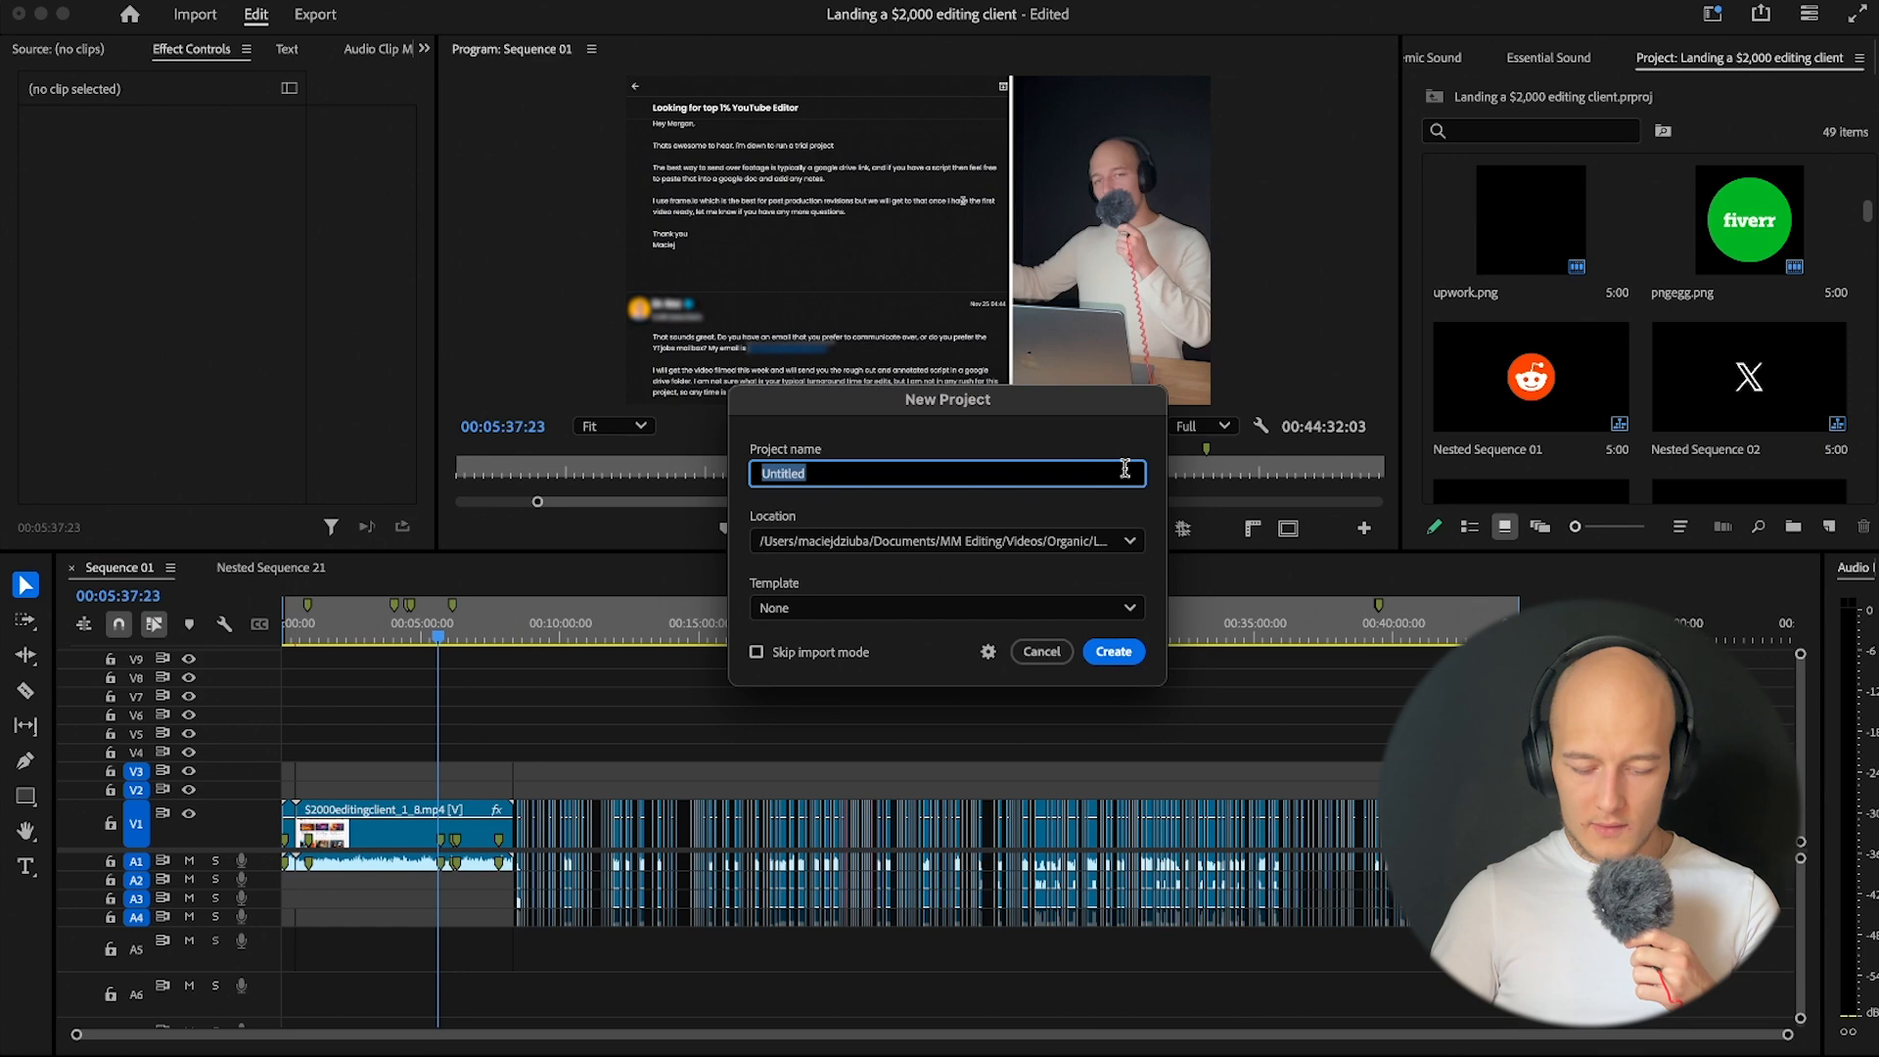
# Enter 'subscribe' as the new project's name
pyautogui.write('subsc')
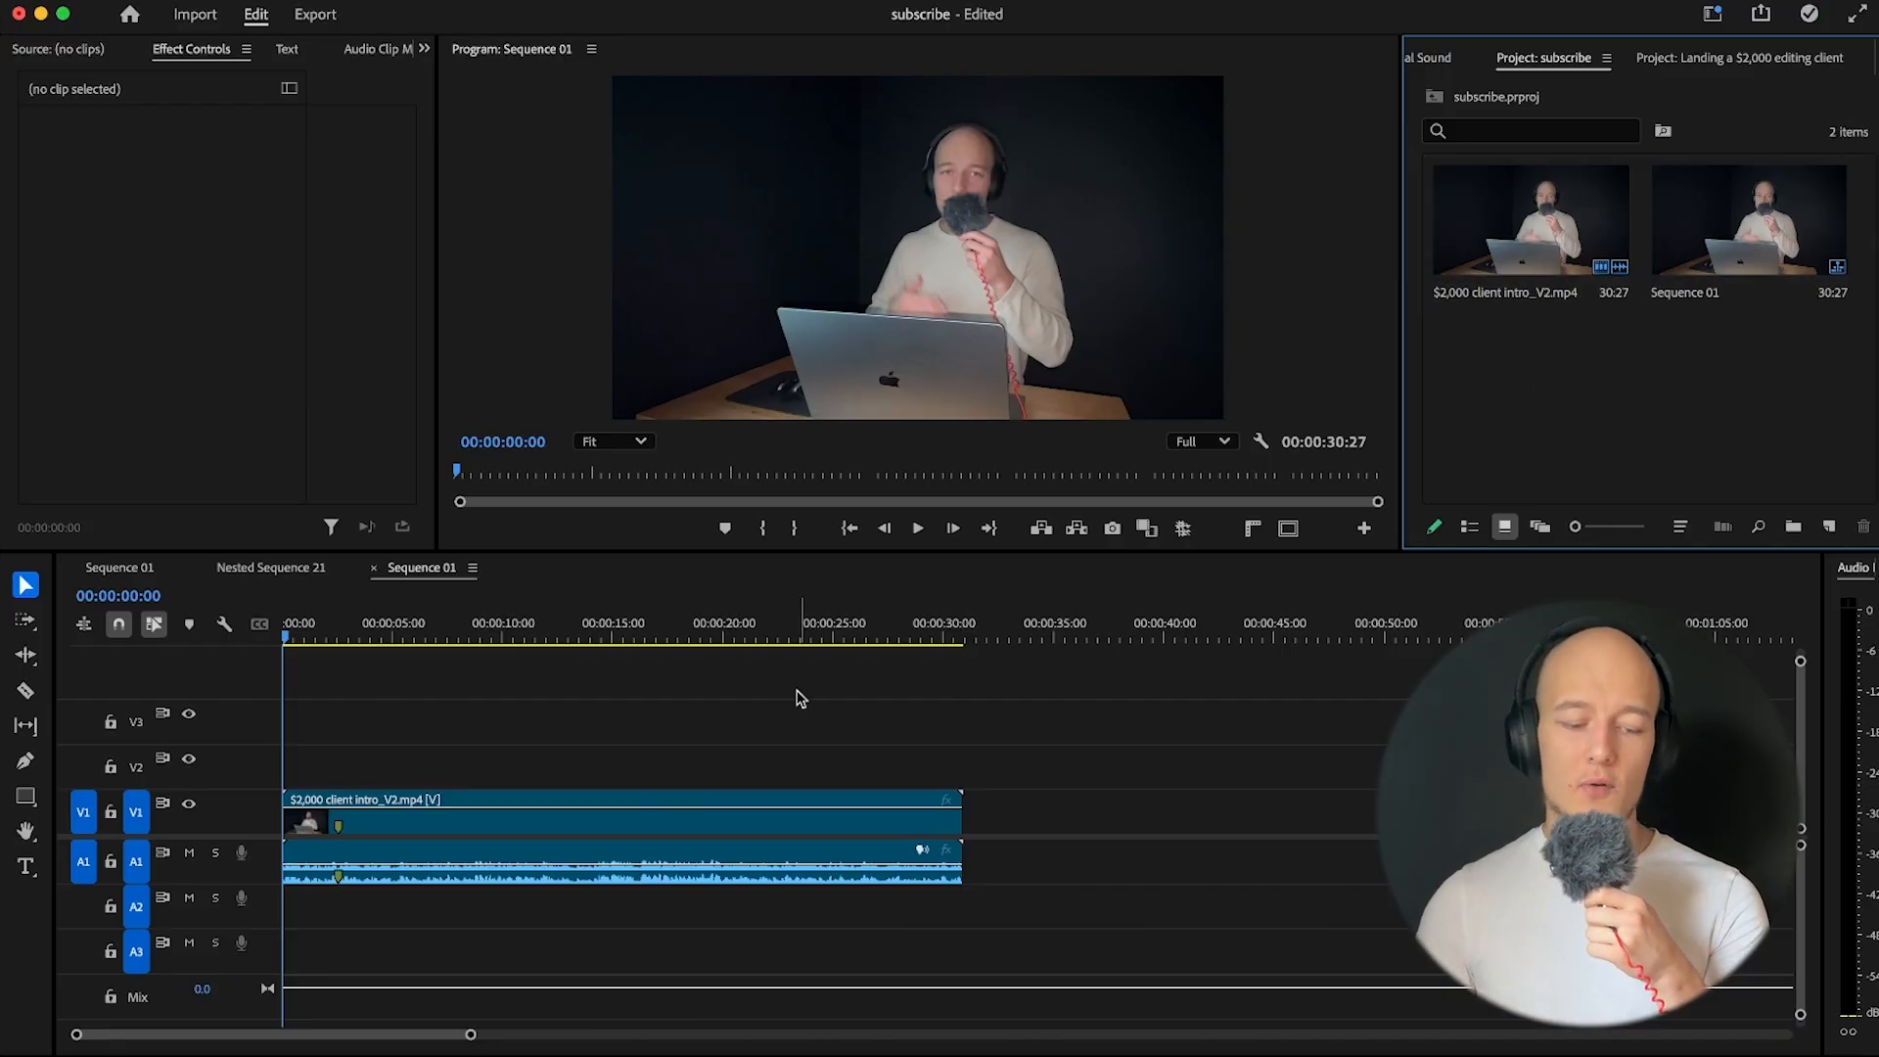
pyautogui.moveTo(586, 947)
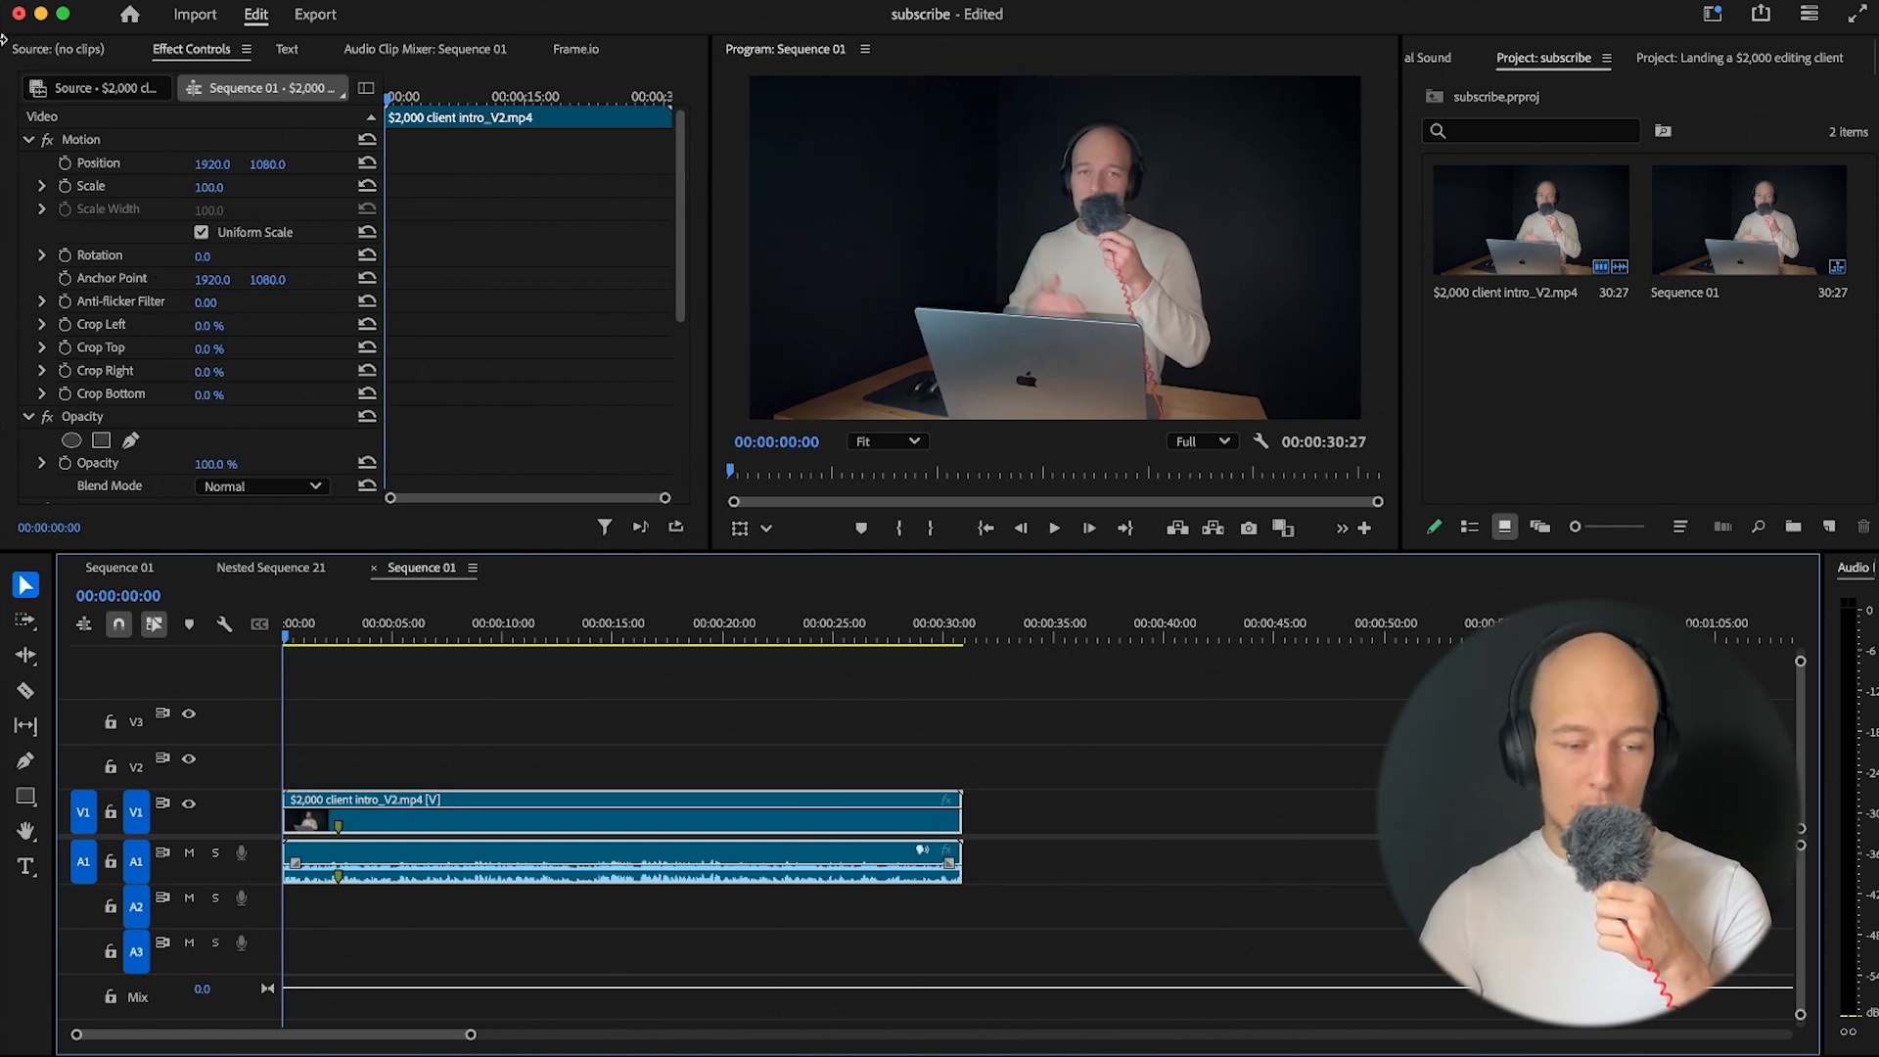
# Review the intro clip's motion, opacity and audio settings, then show the Effects library
pyautogui.moveTo(212, 162); pyautogui.dragTo(213, 162)
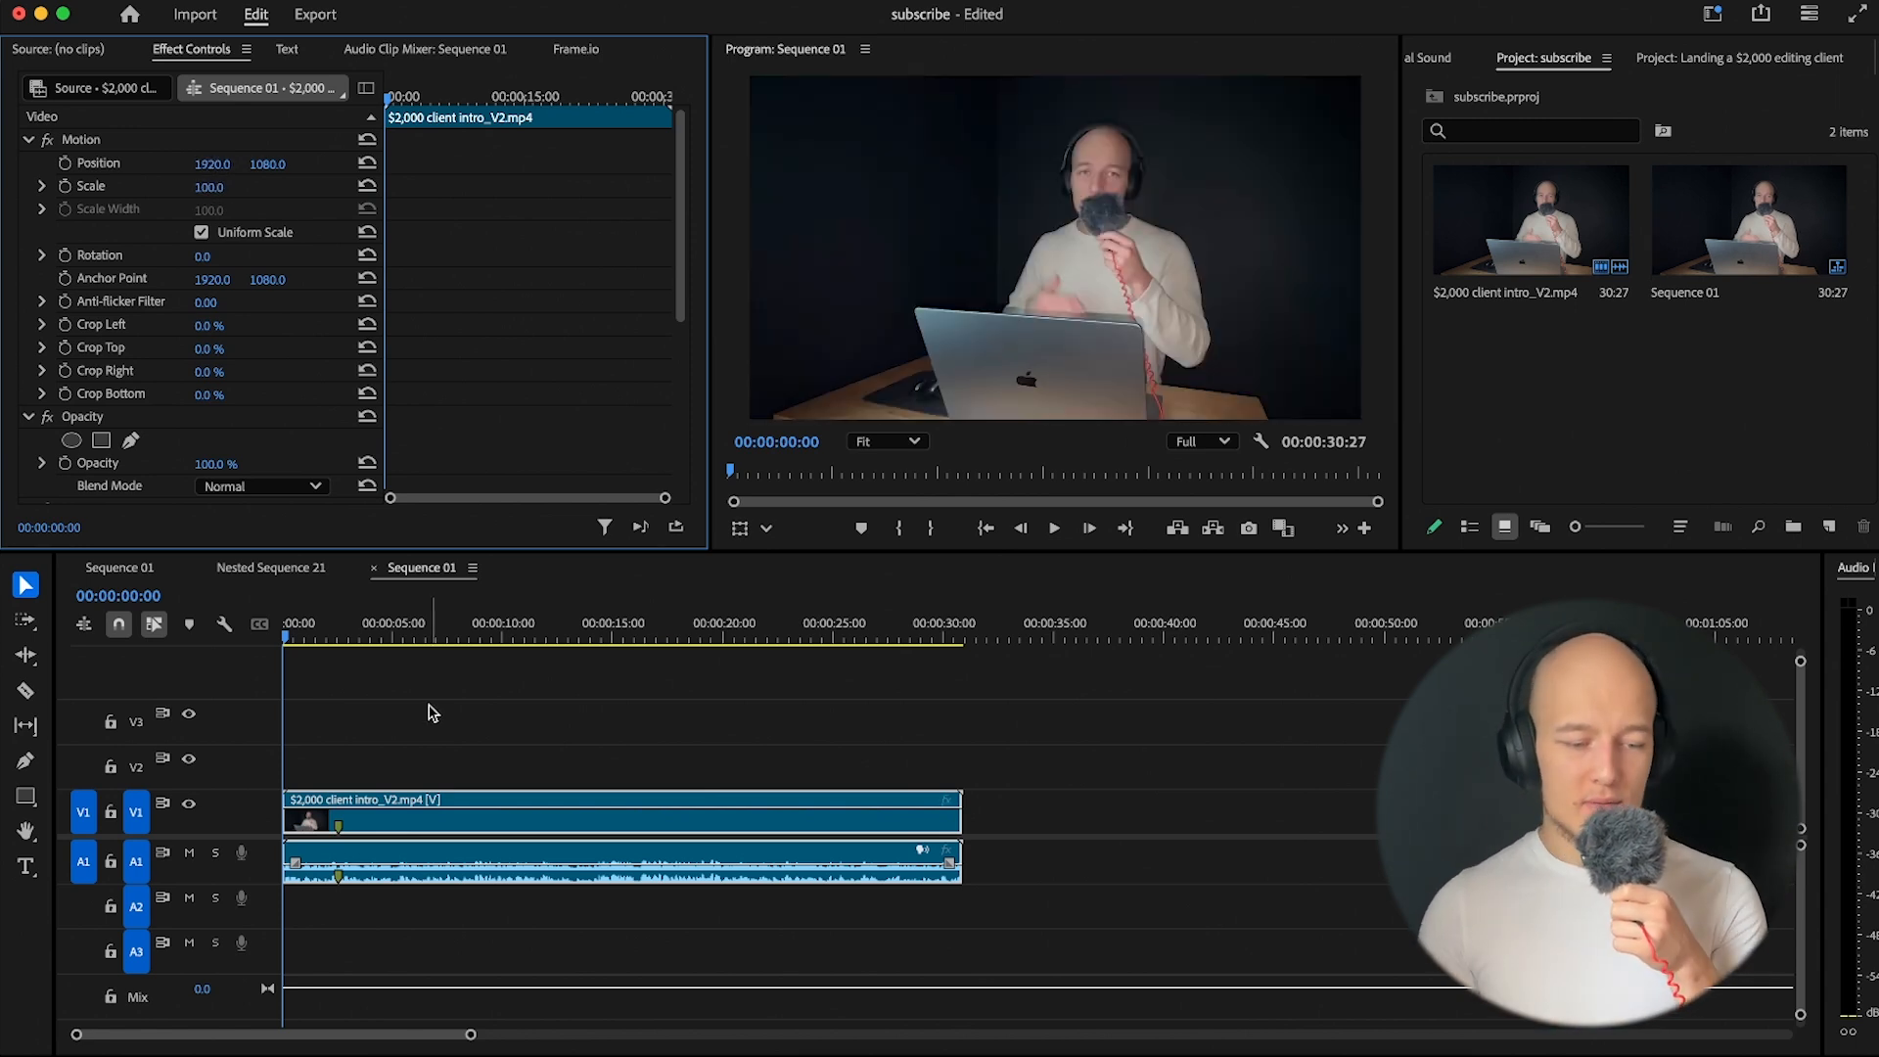
pyautogui.scroll(-3)
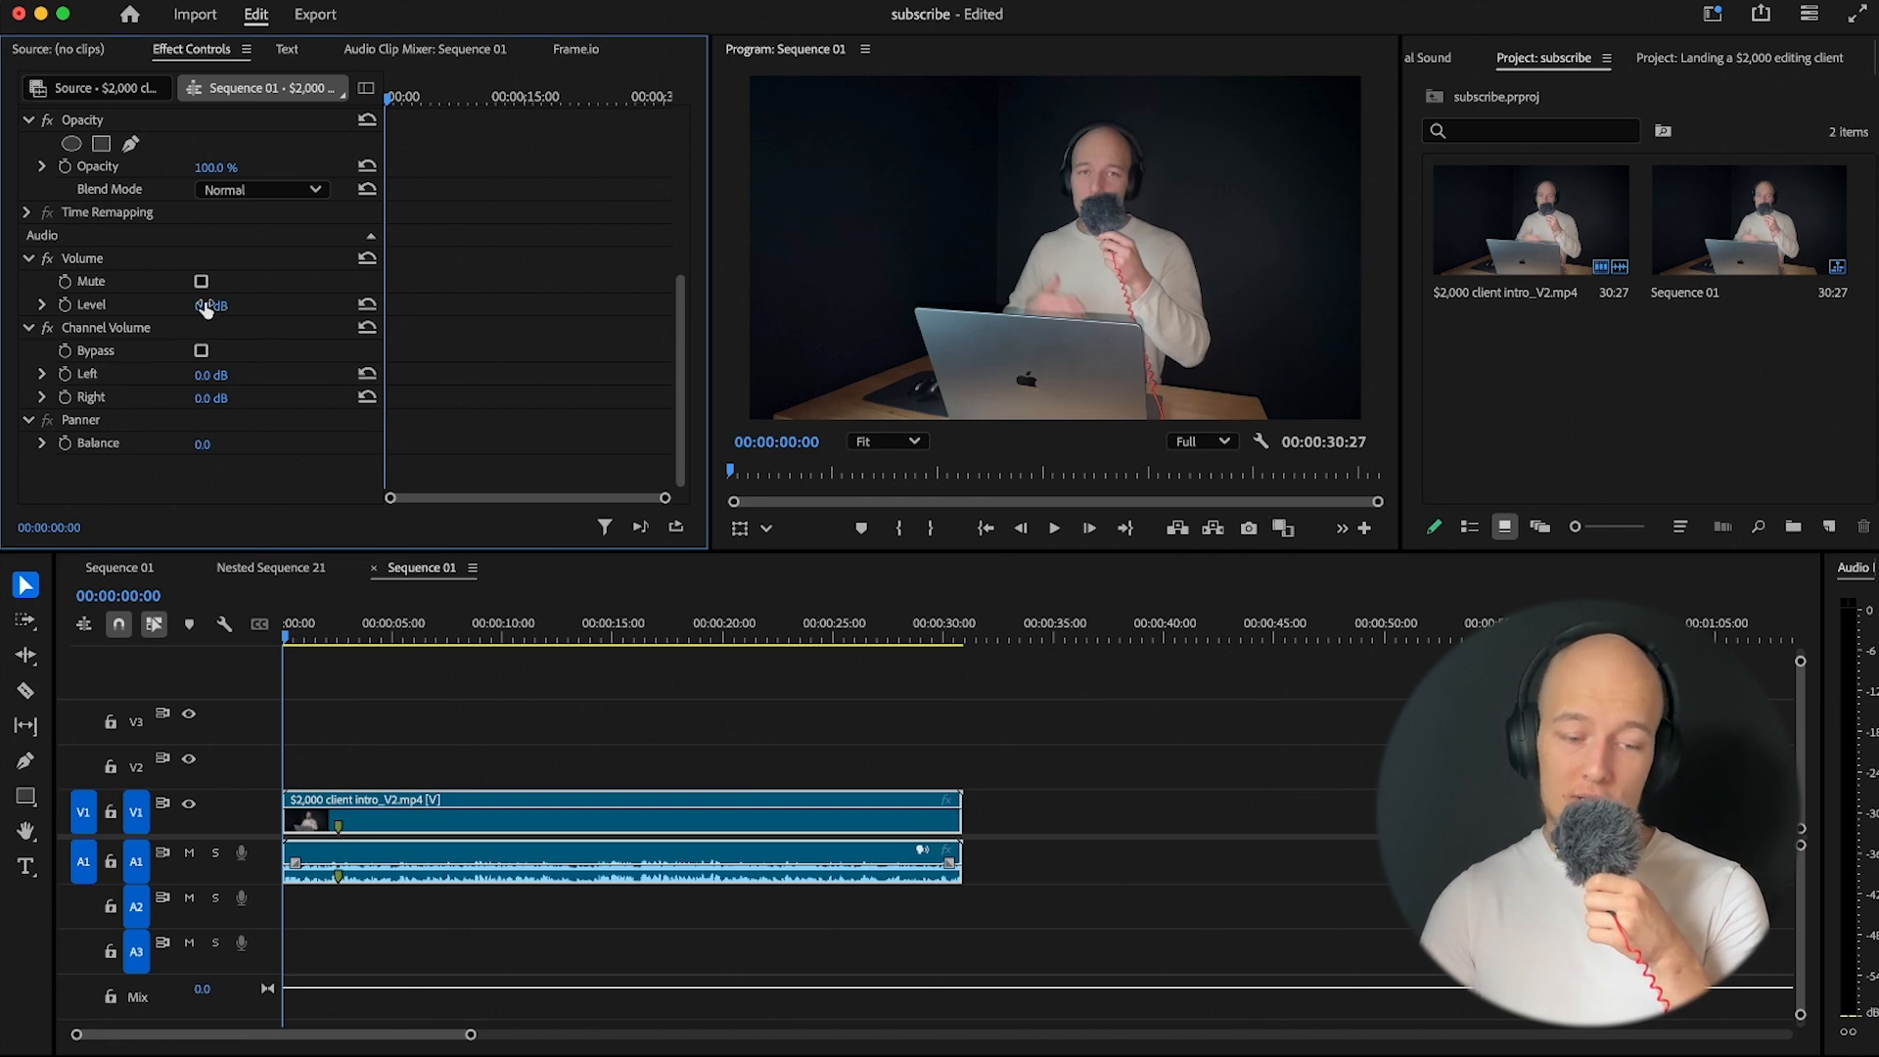
pyautogui.click(579, 734)
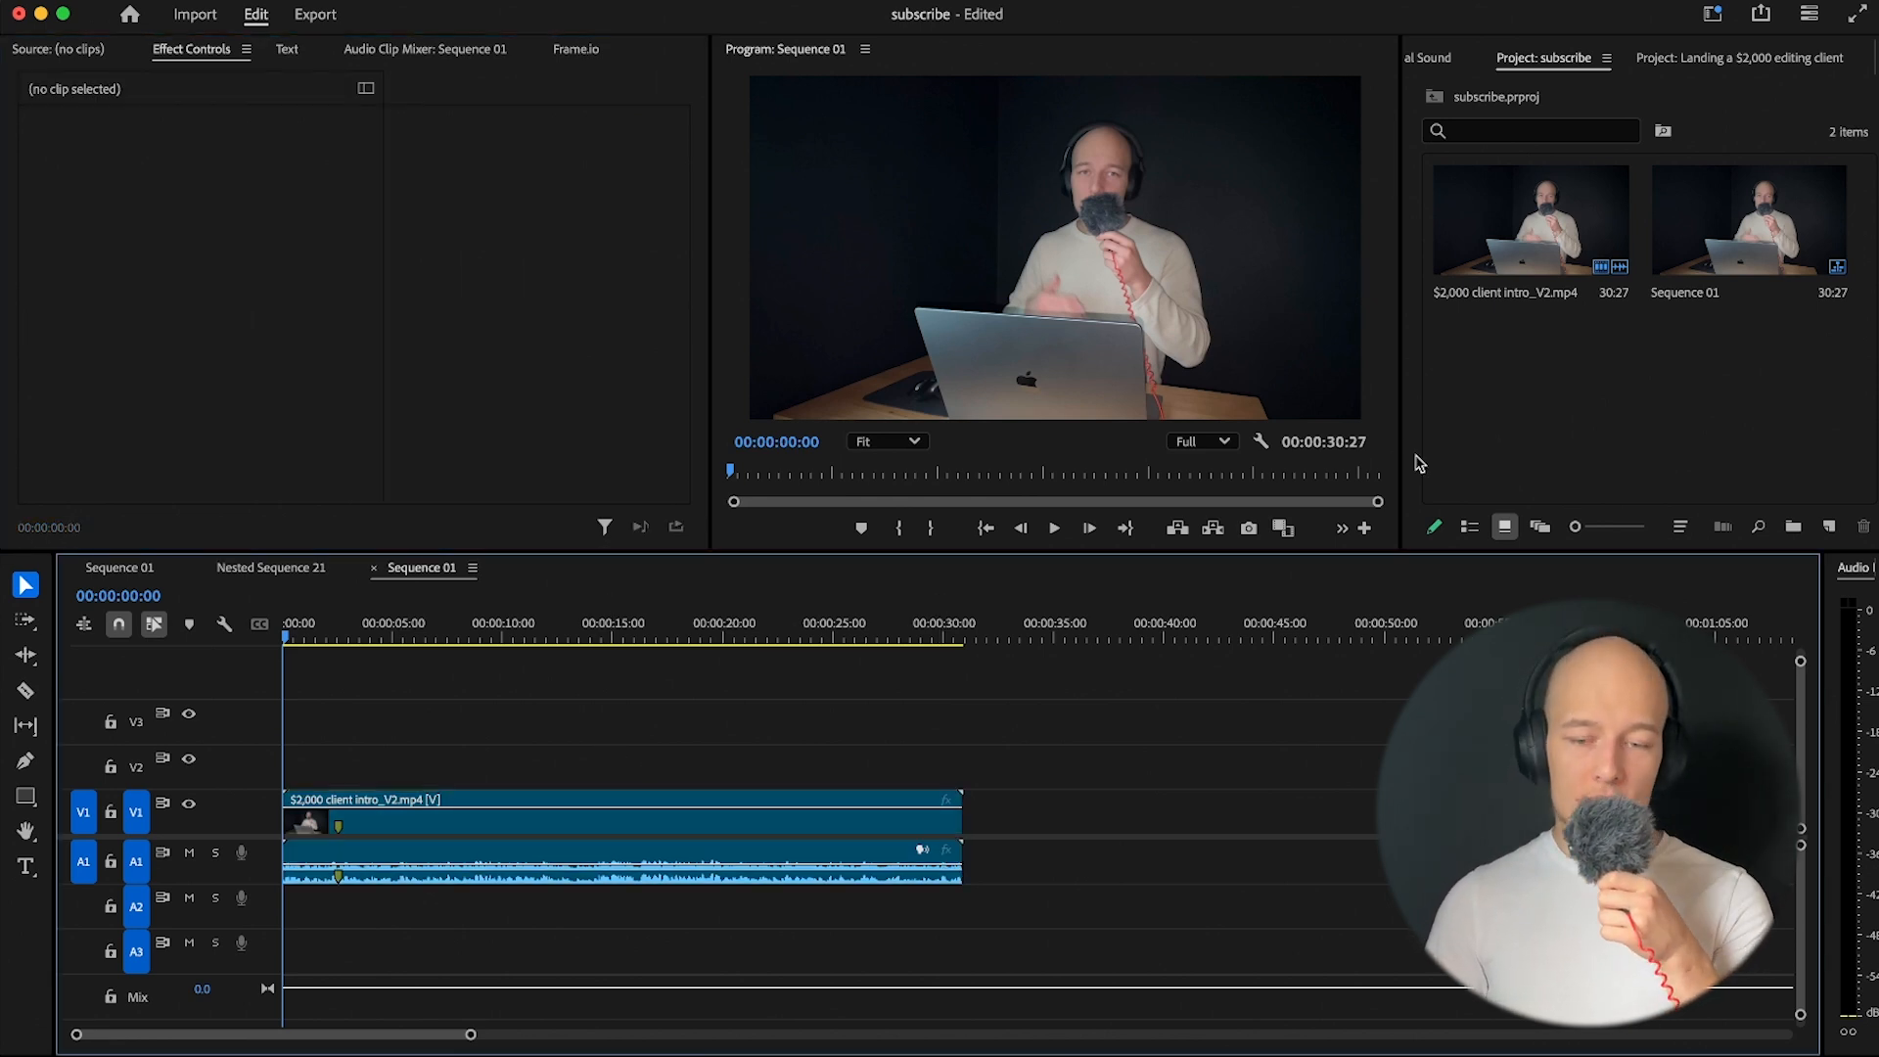
pyautogui.click(1436, 56)
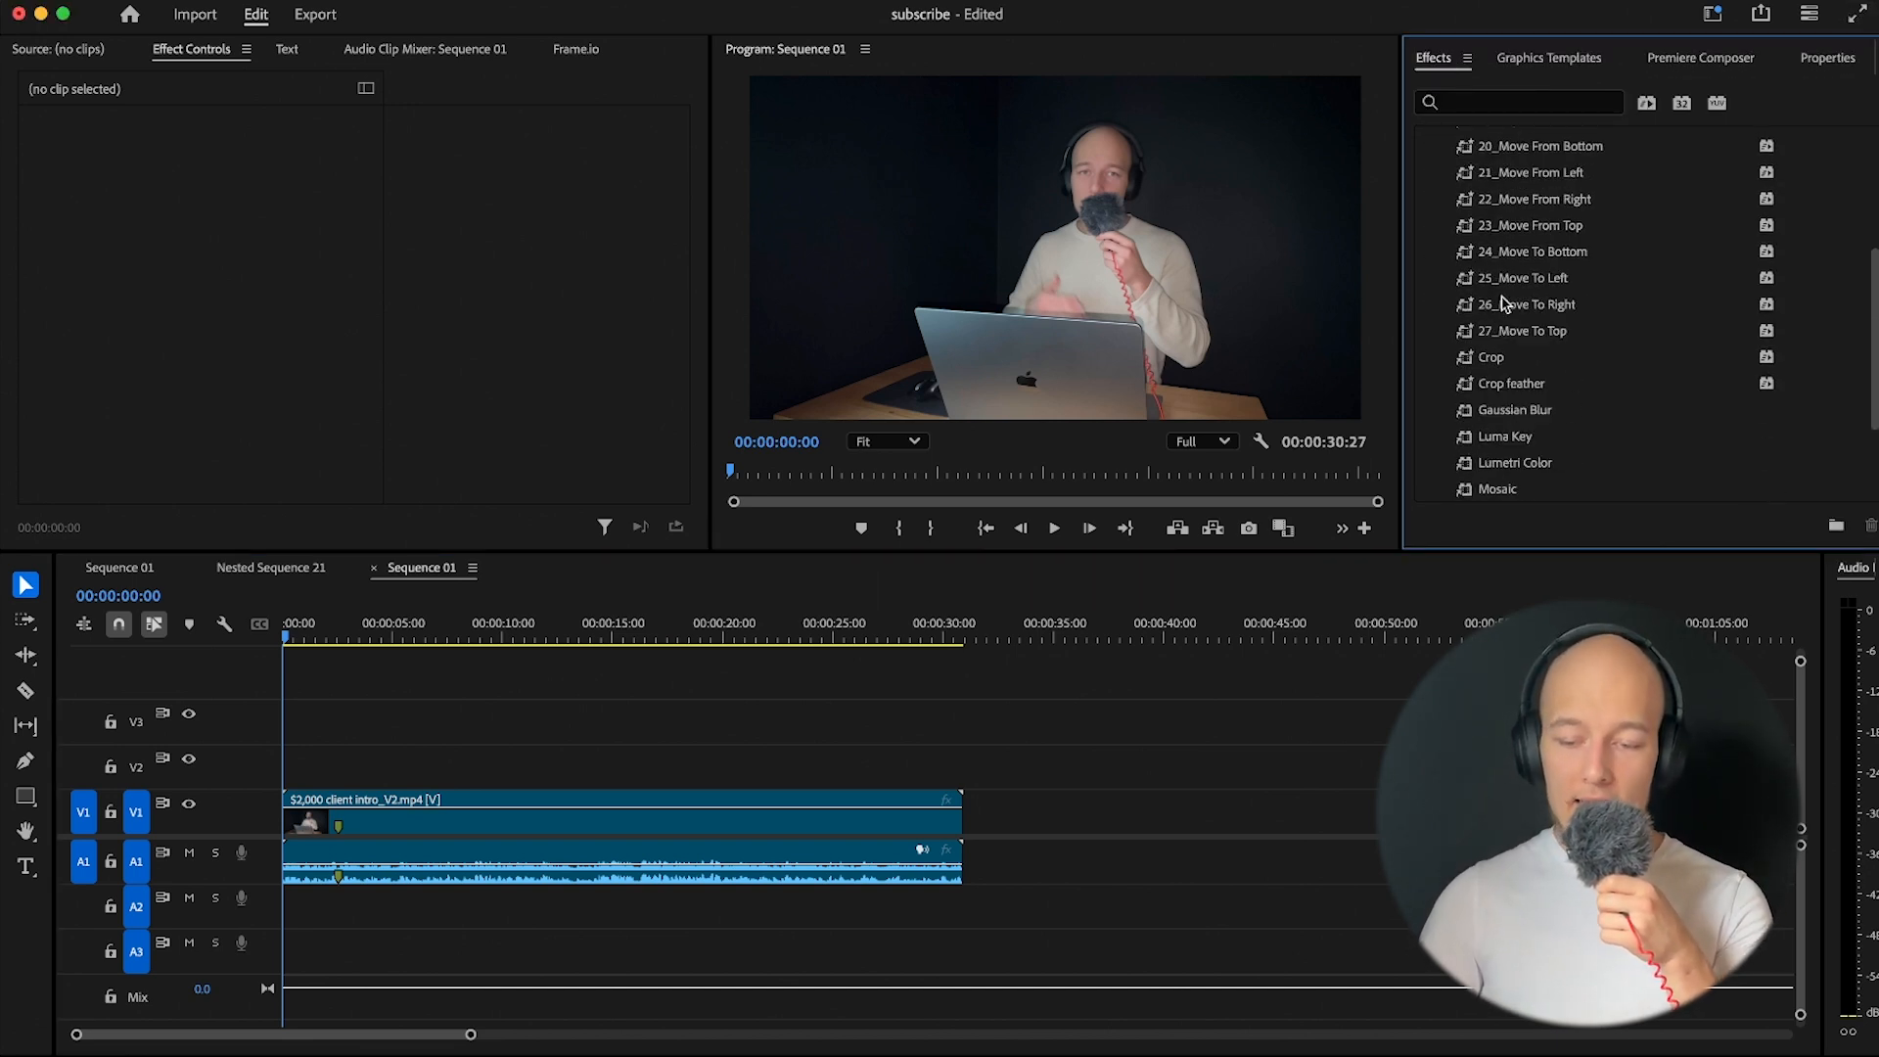
# Search the effects for 'blur' and apply Gaussian Blur to the intro clip
pyautogui.click(1519, 102)
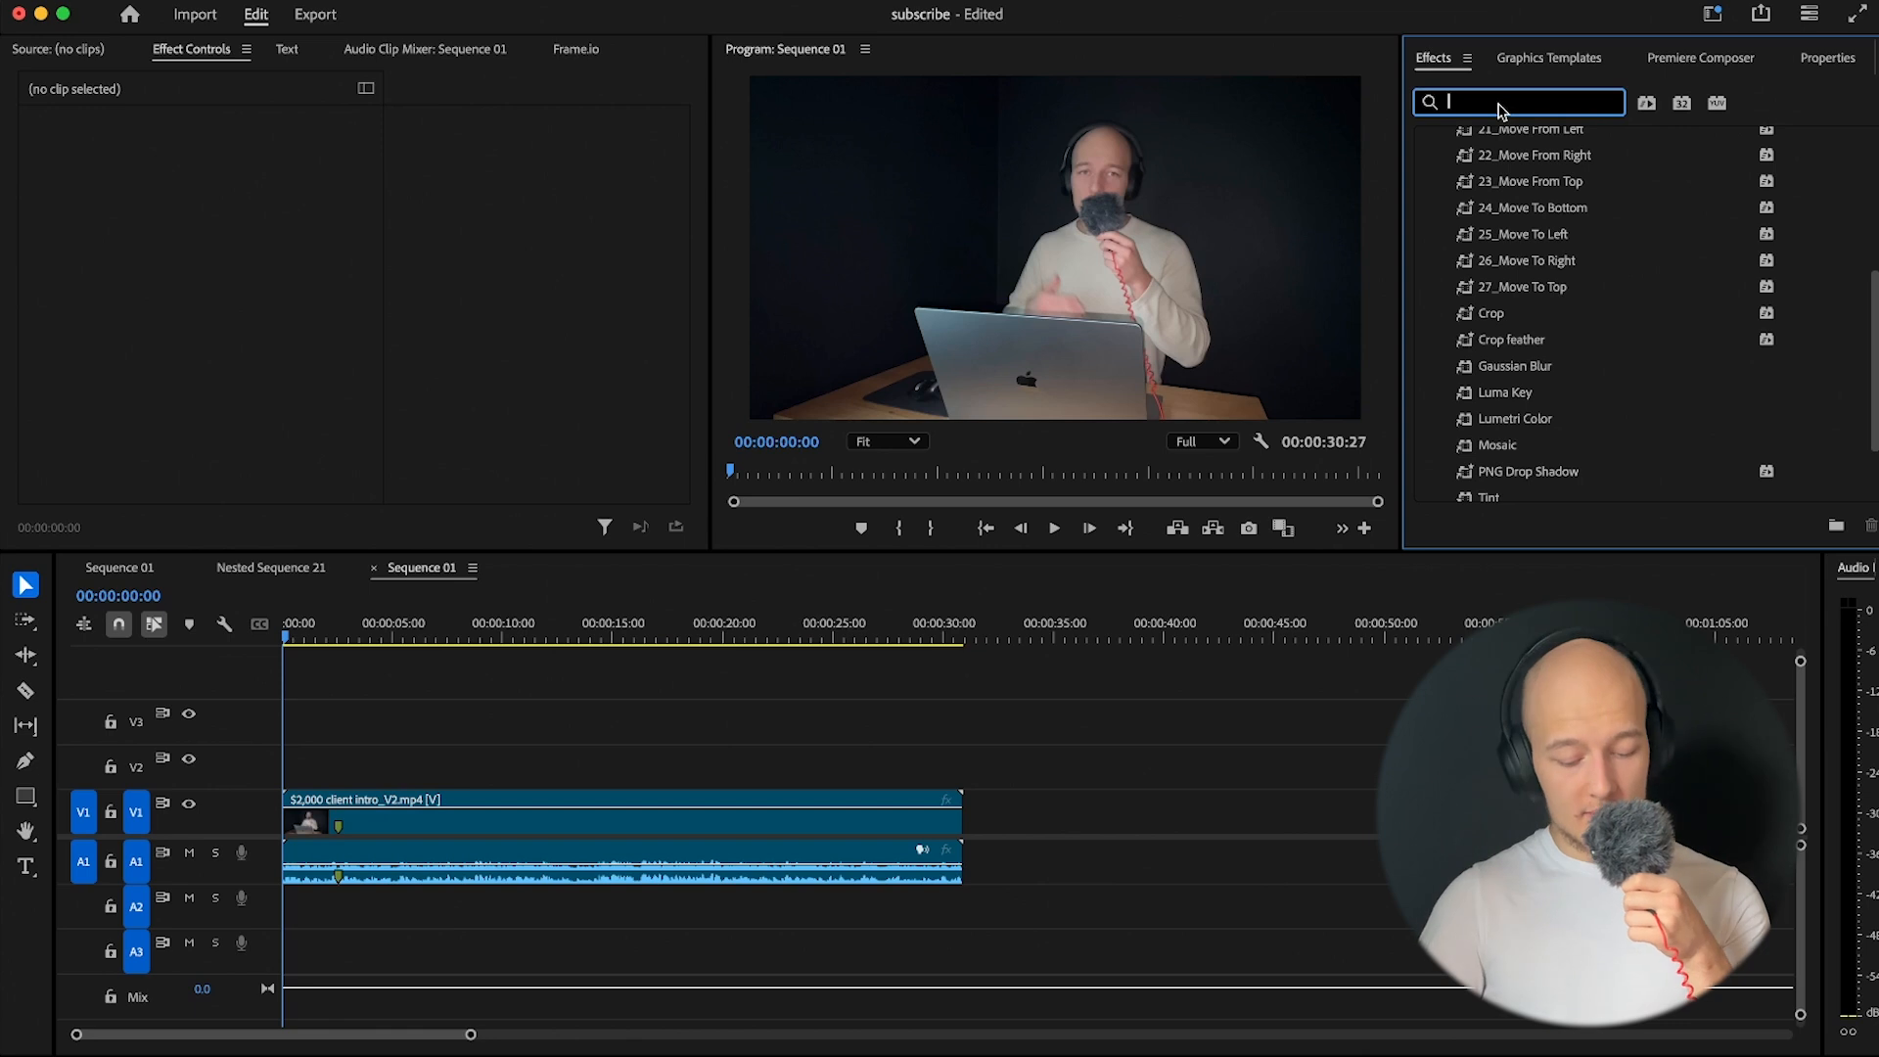
pyautogui.write('blur')
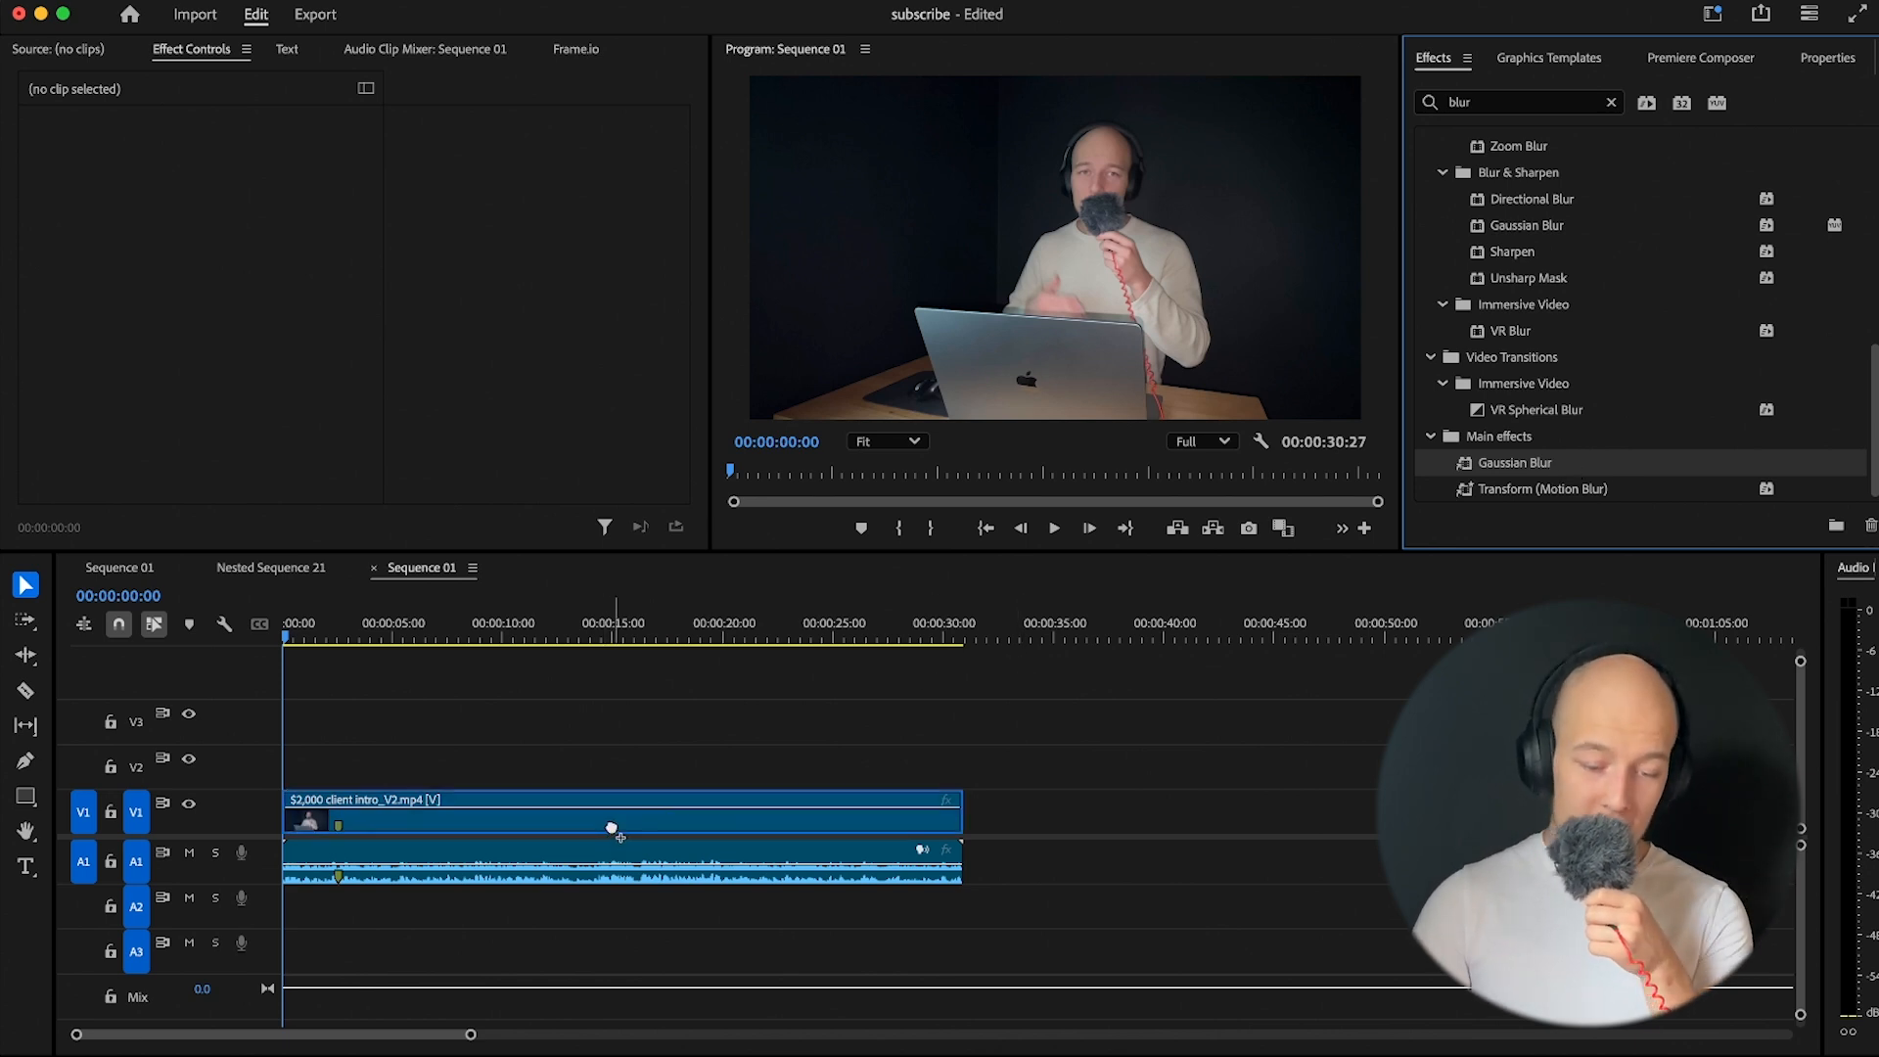
pyautogui.click(611, 811)
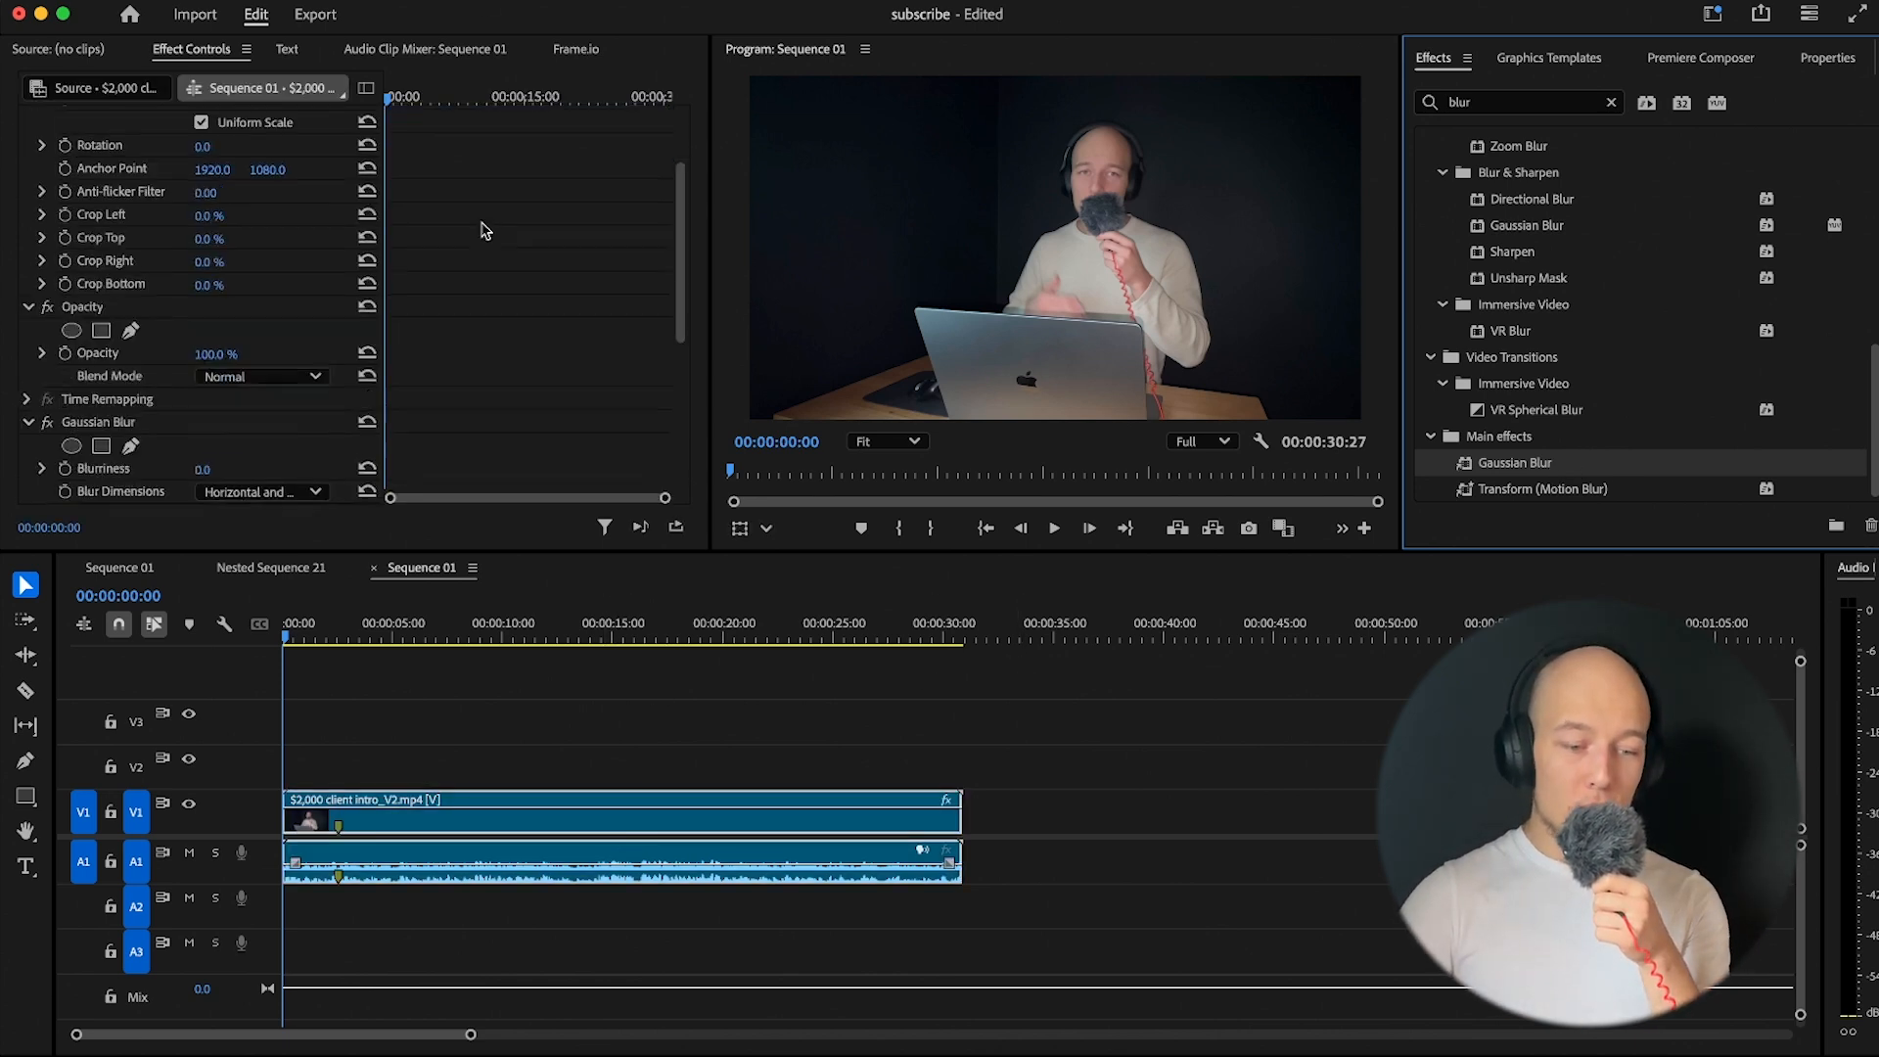
pyautogui.scroll(-3)
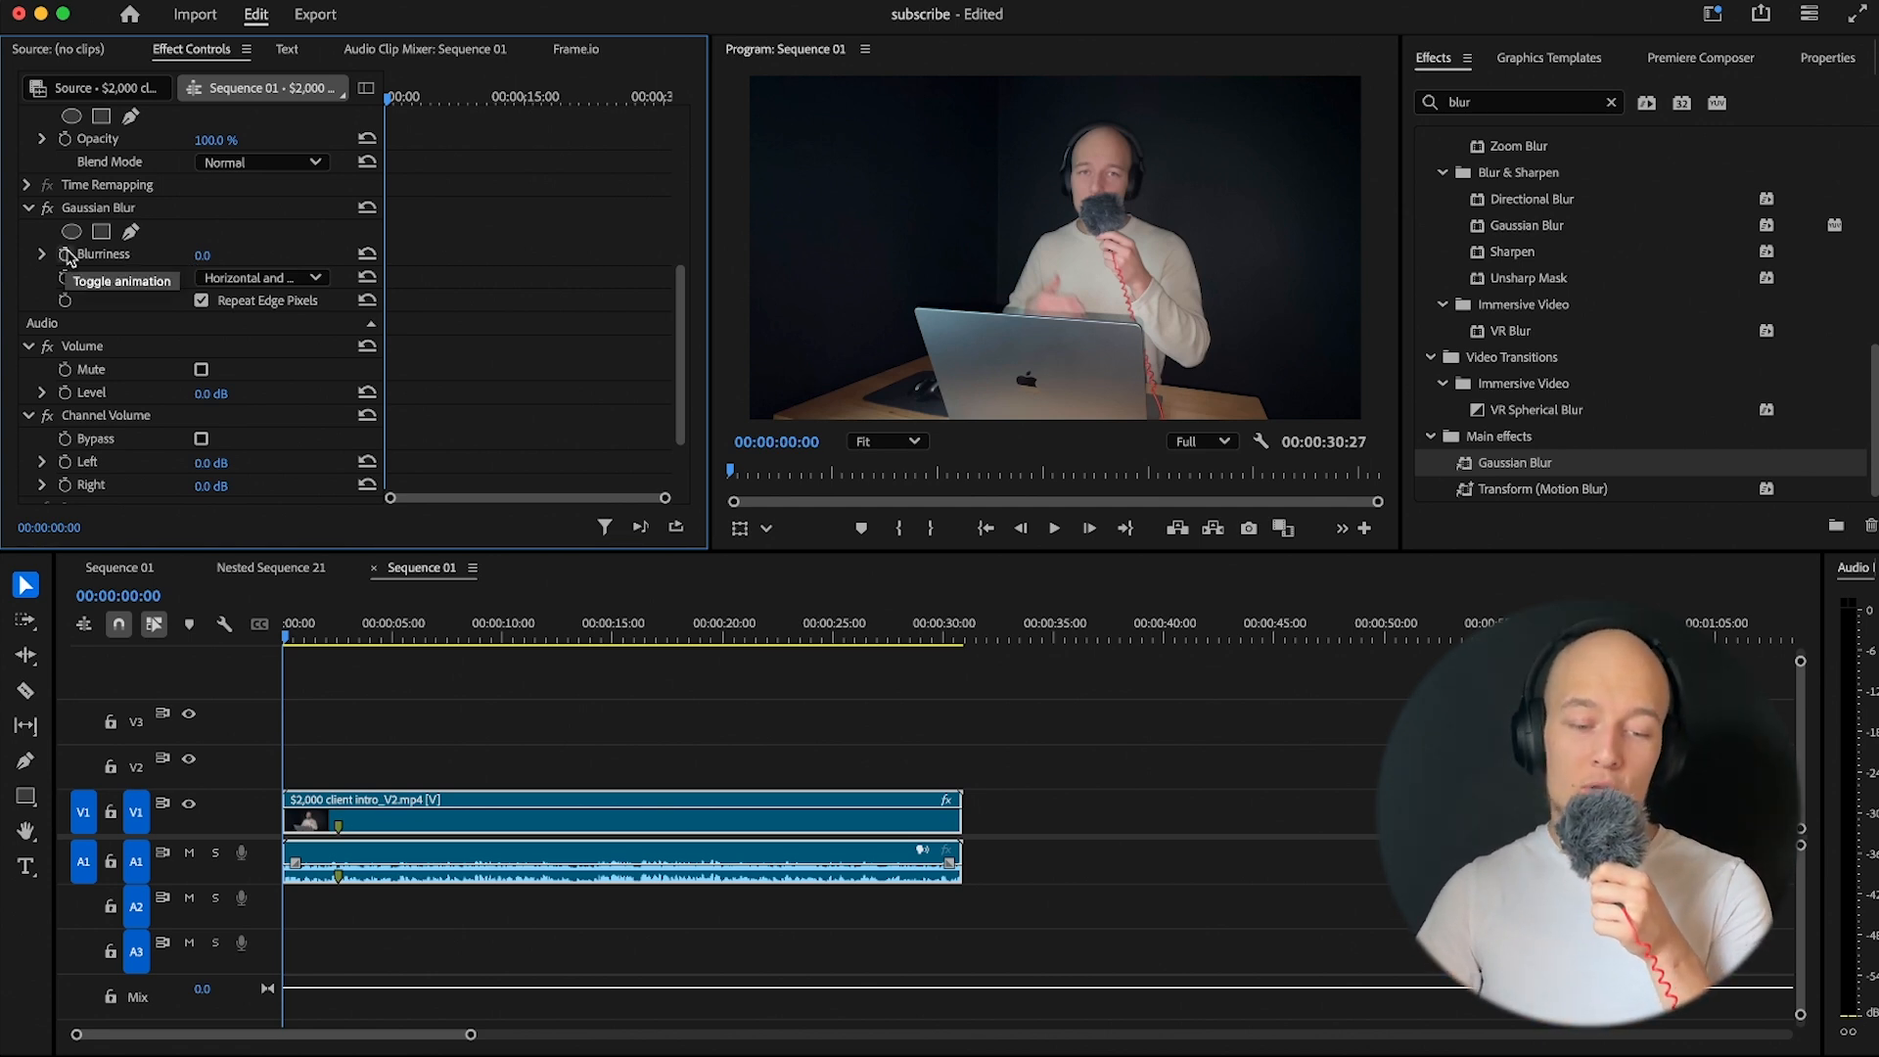
# Keyframe Blurriness at 330 at the clip start and 0 a few seconds in
pyautogui.click(65, 256)
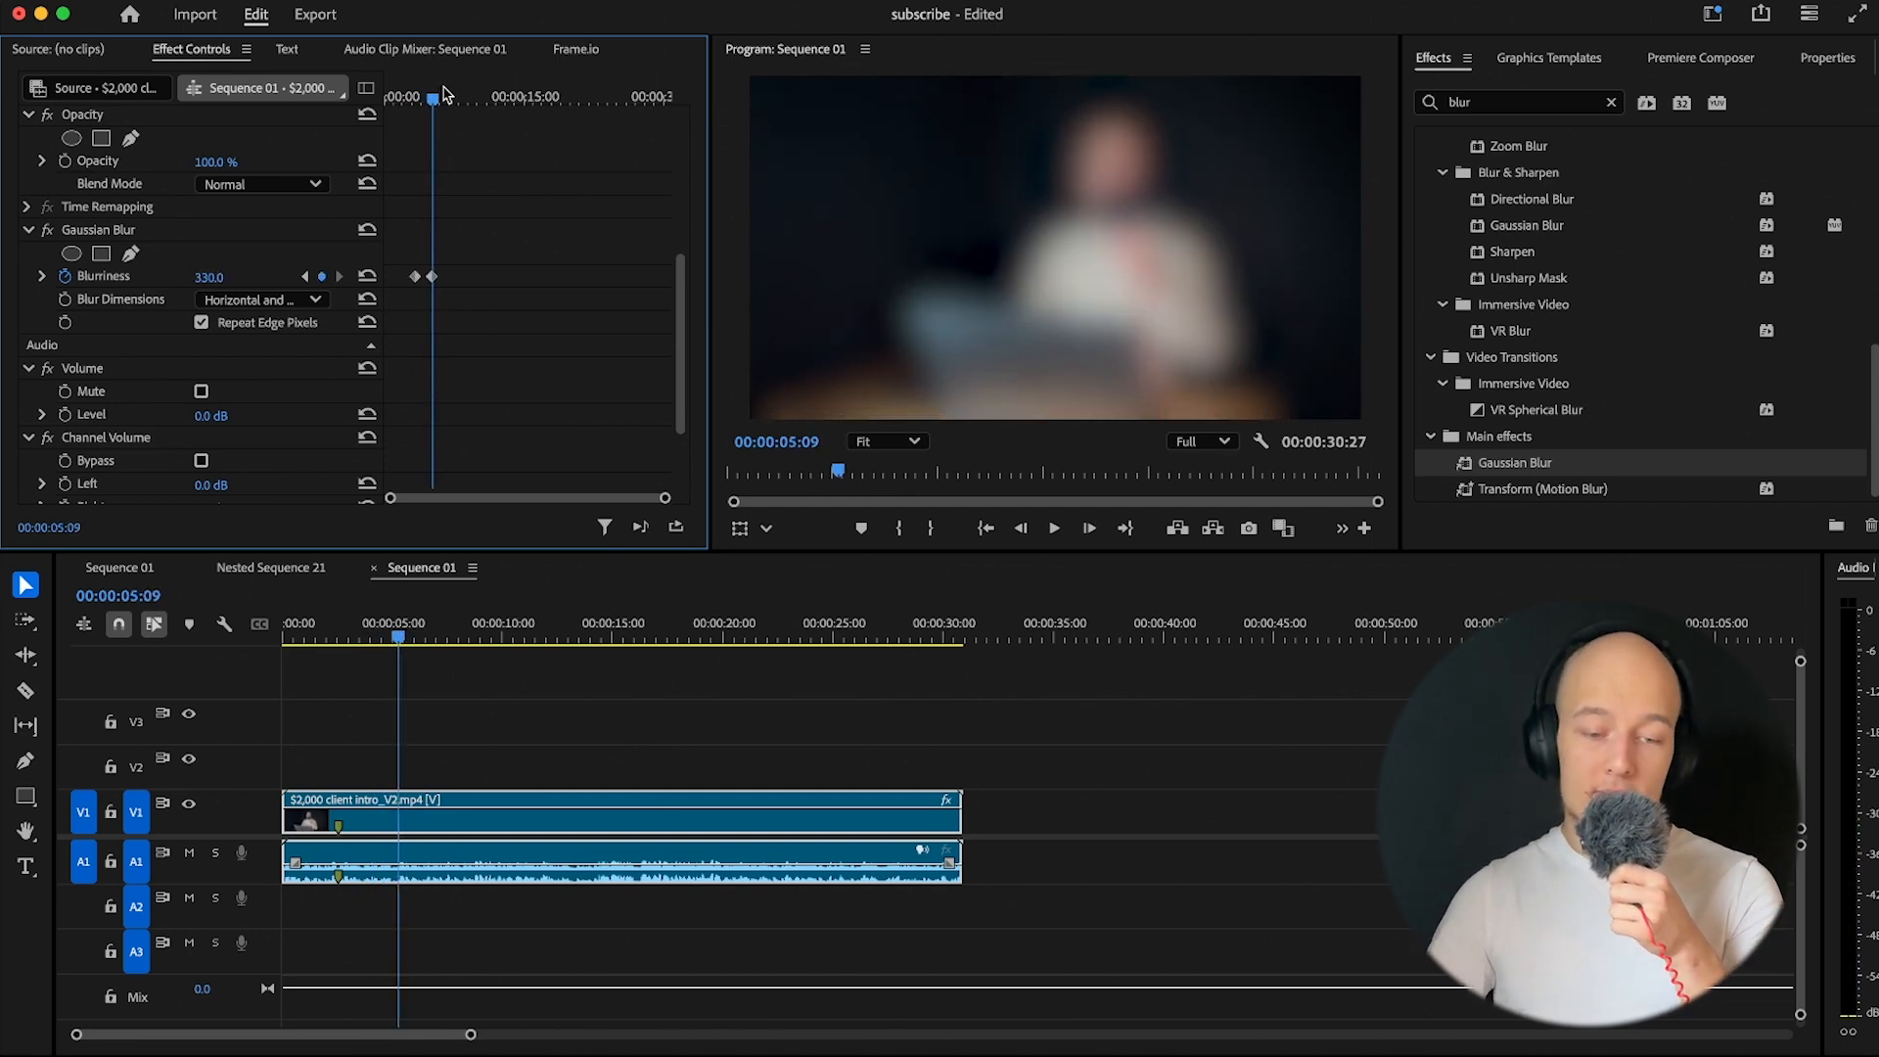
pyautogui.click(528, 97)
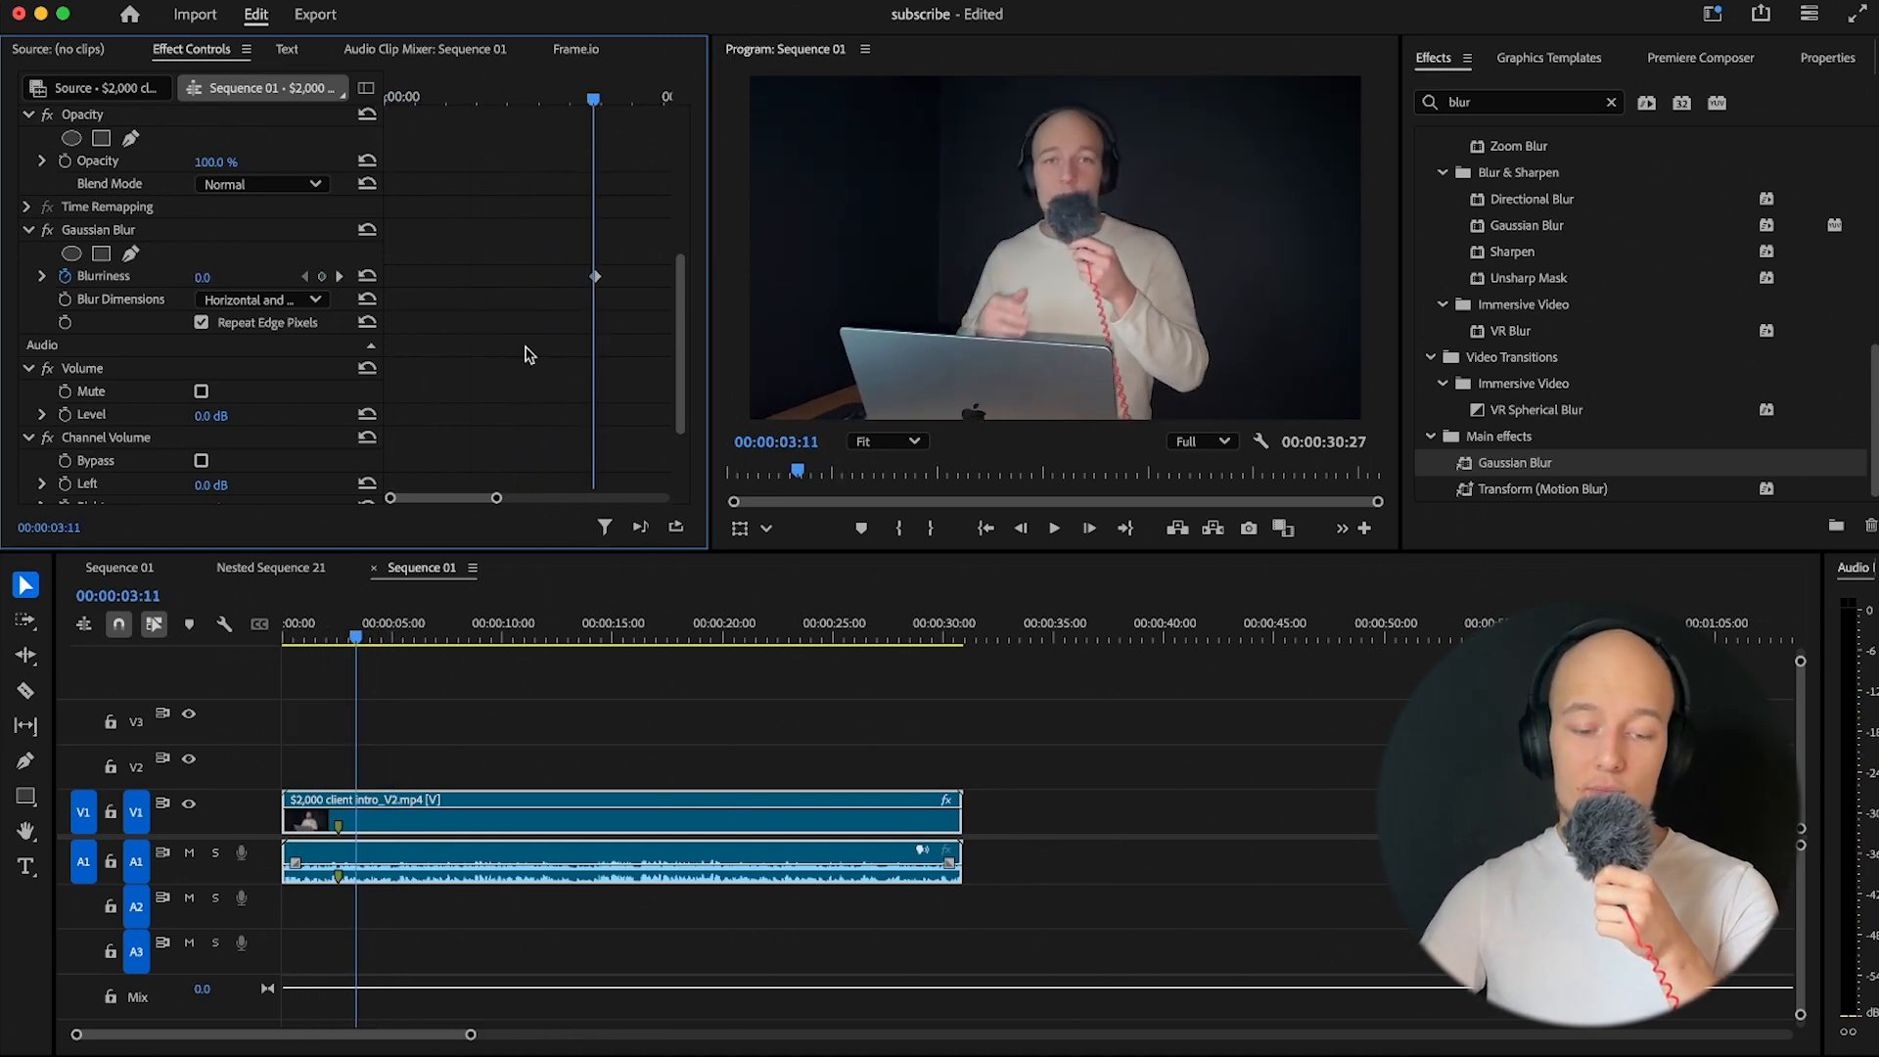
pyautogui.click(743, 765)
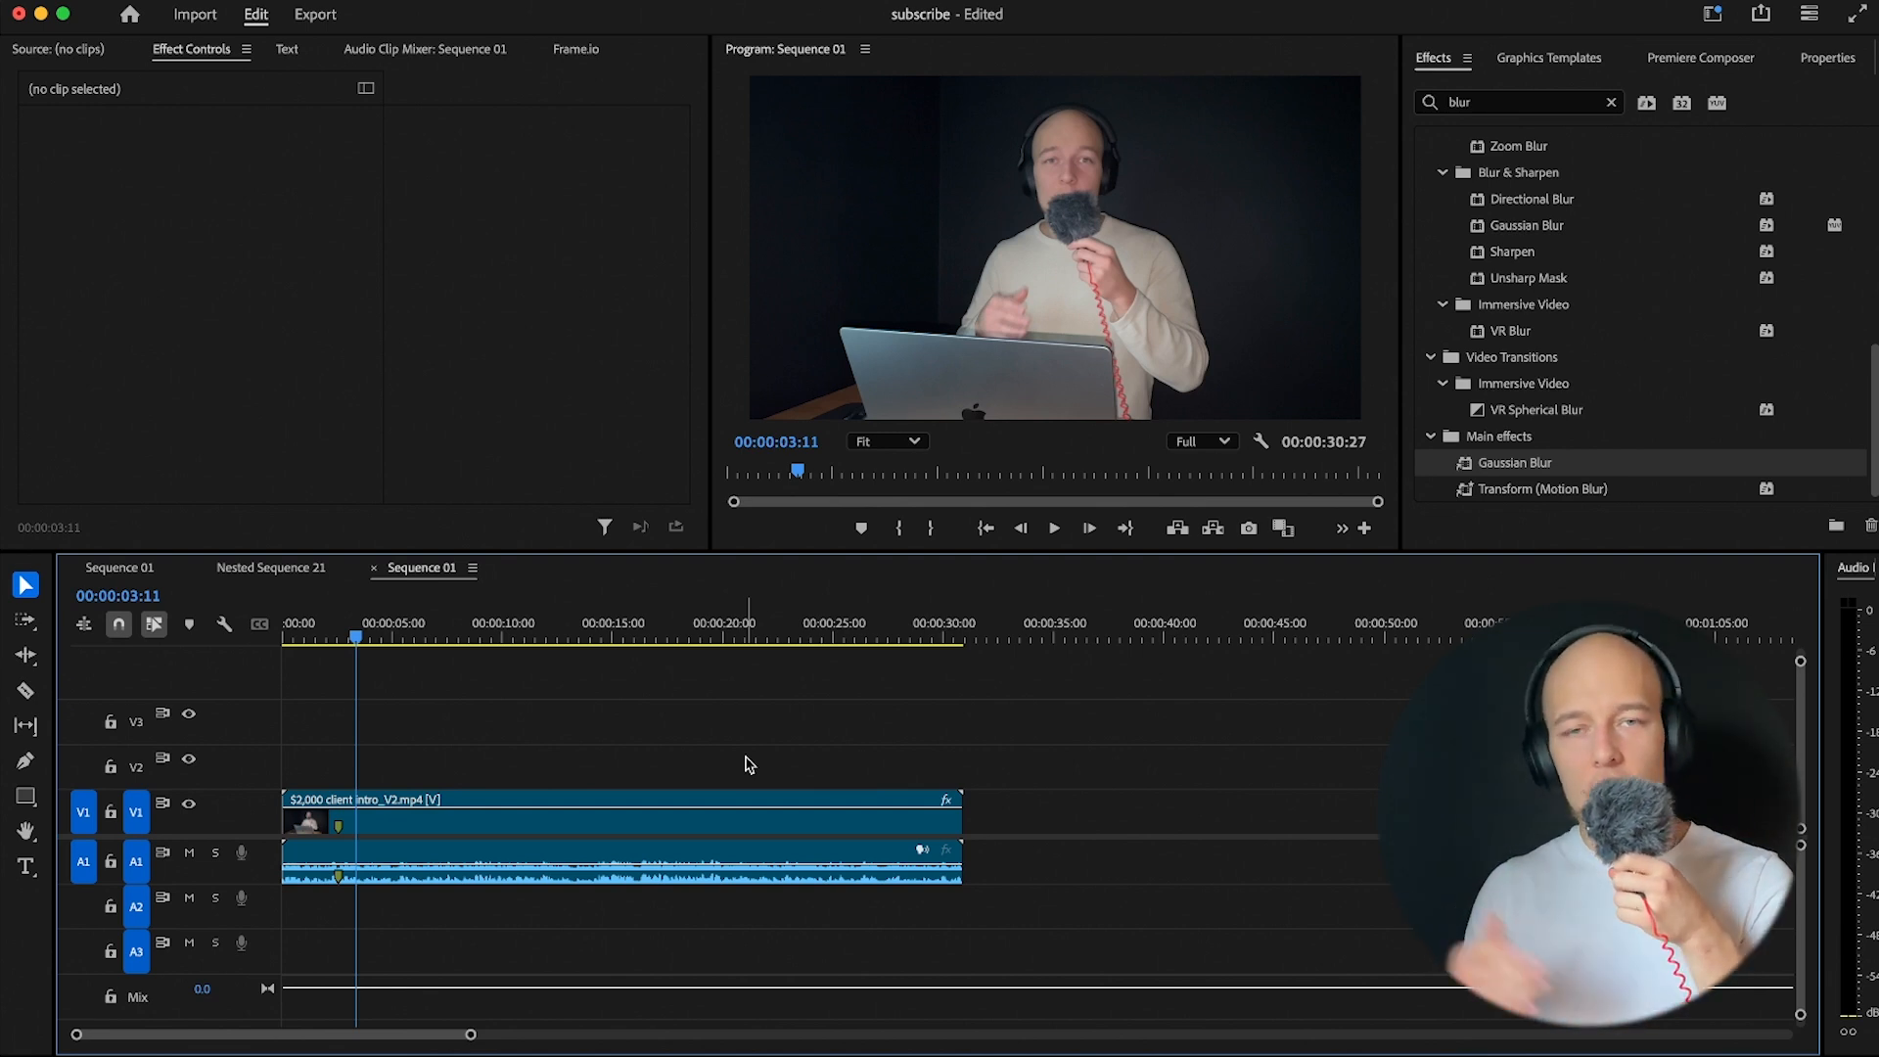
# Check the intro clip's effects, mute track A1, and play the sequence
pyautogui.click(619, 812)
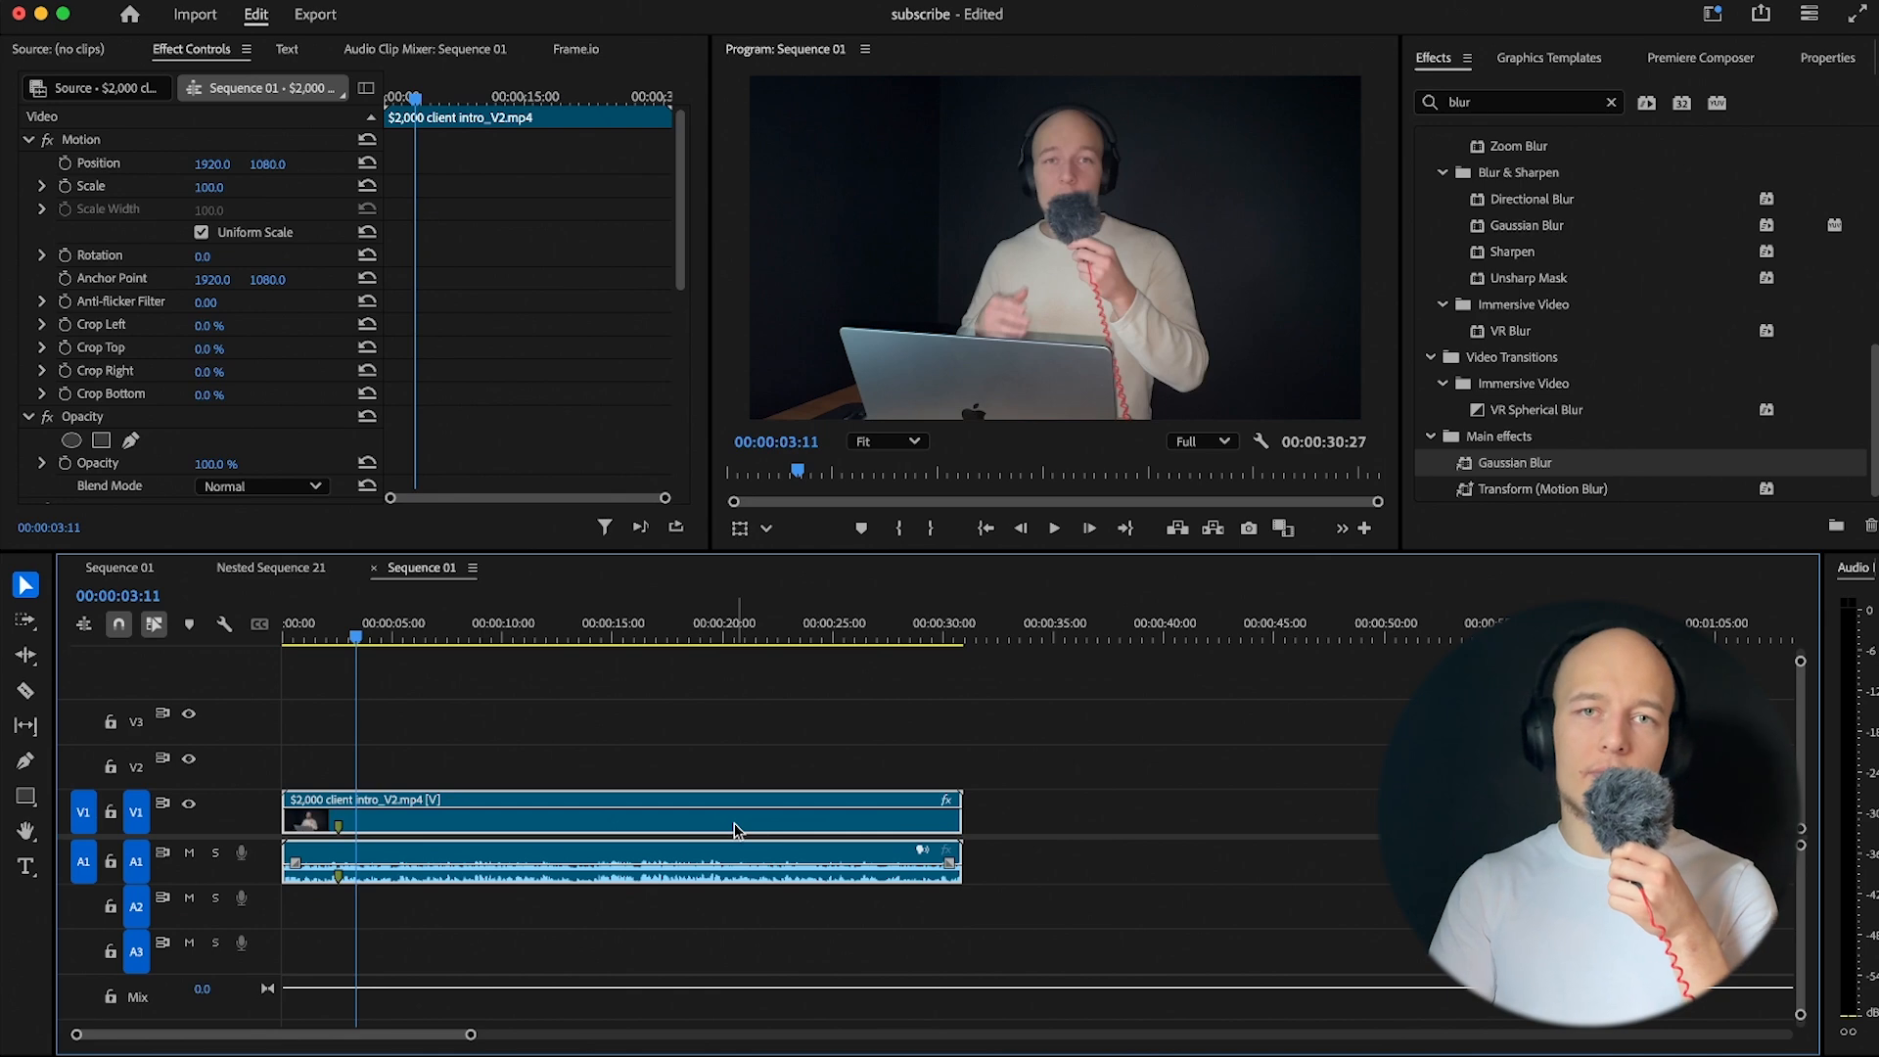
pyautogui.click(588, 636)
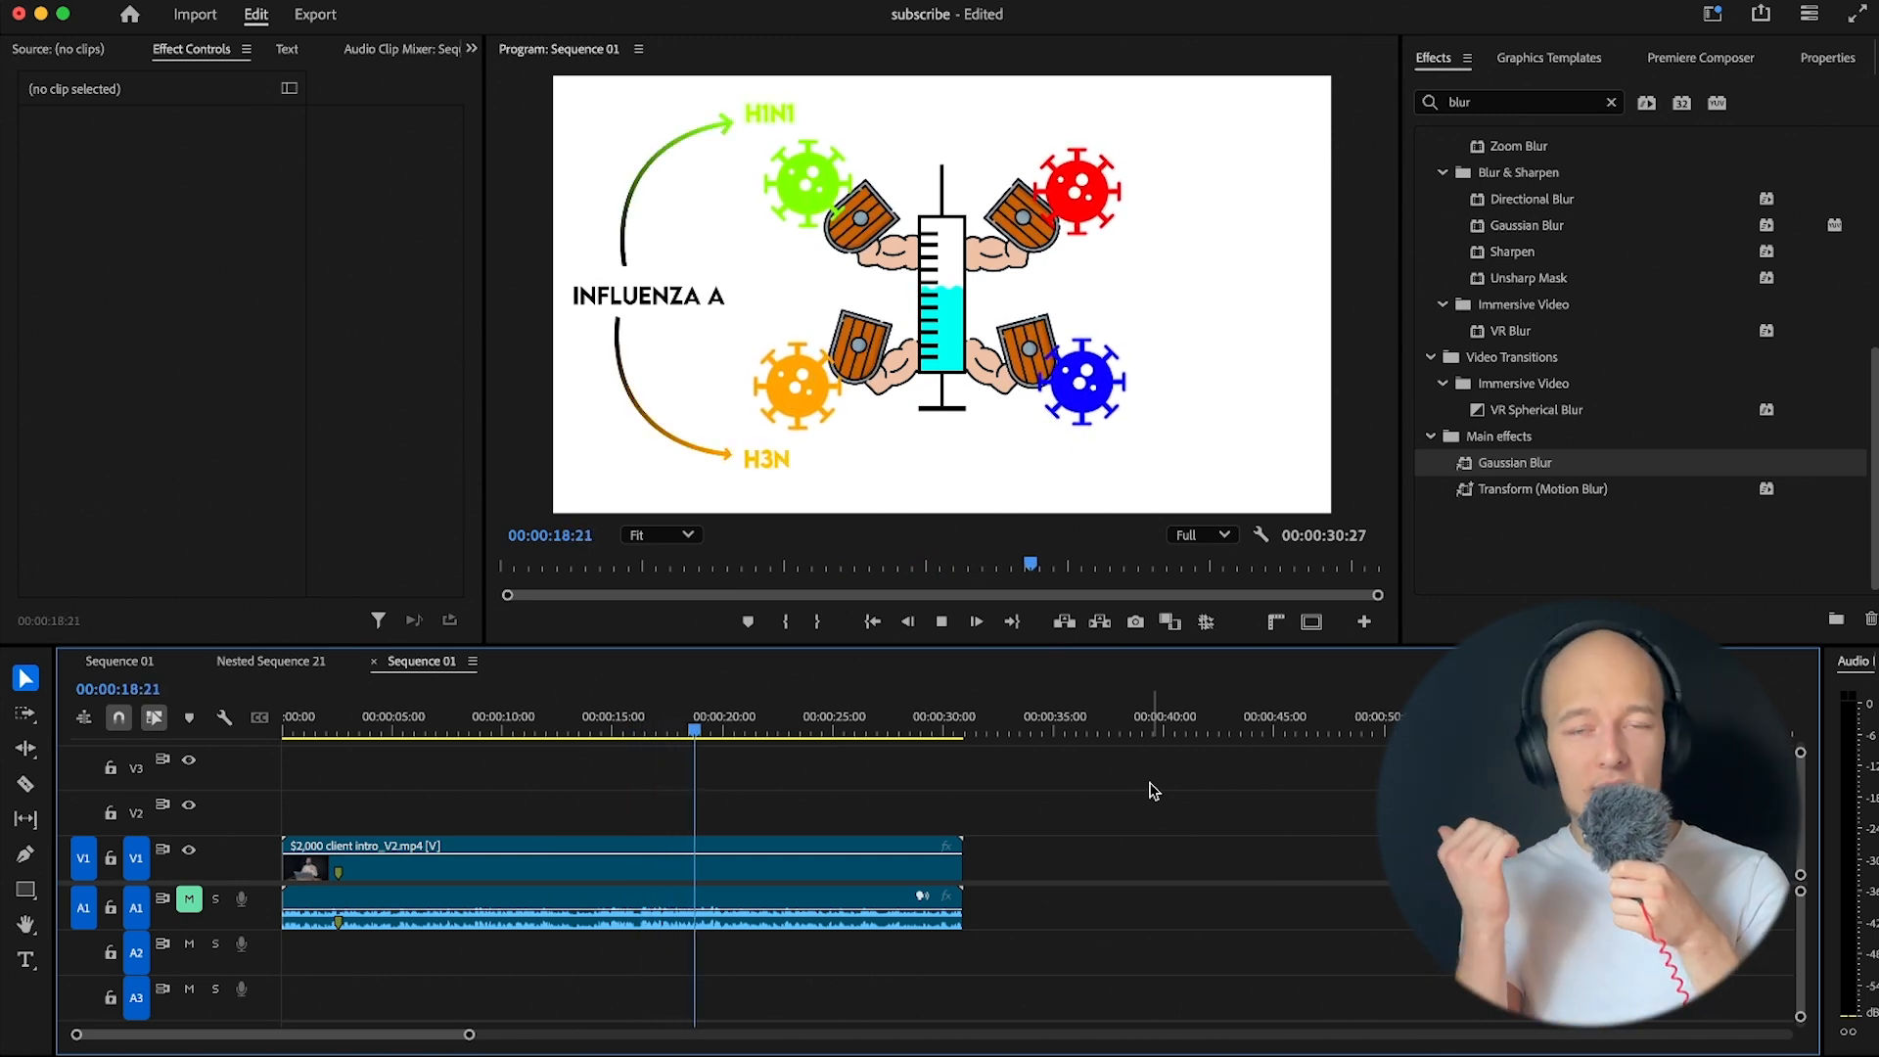
pyautogui.click(883, 729)
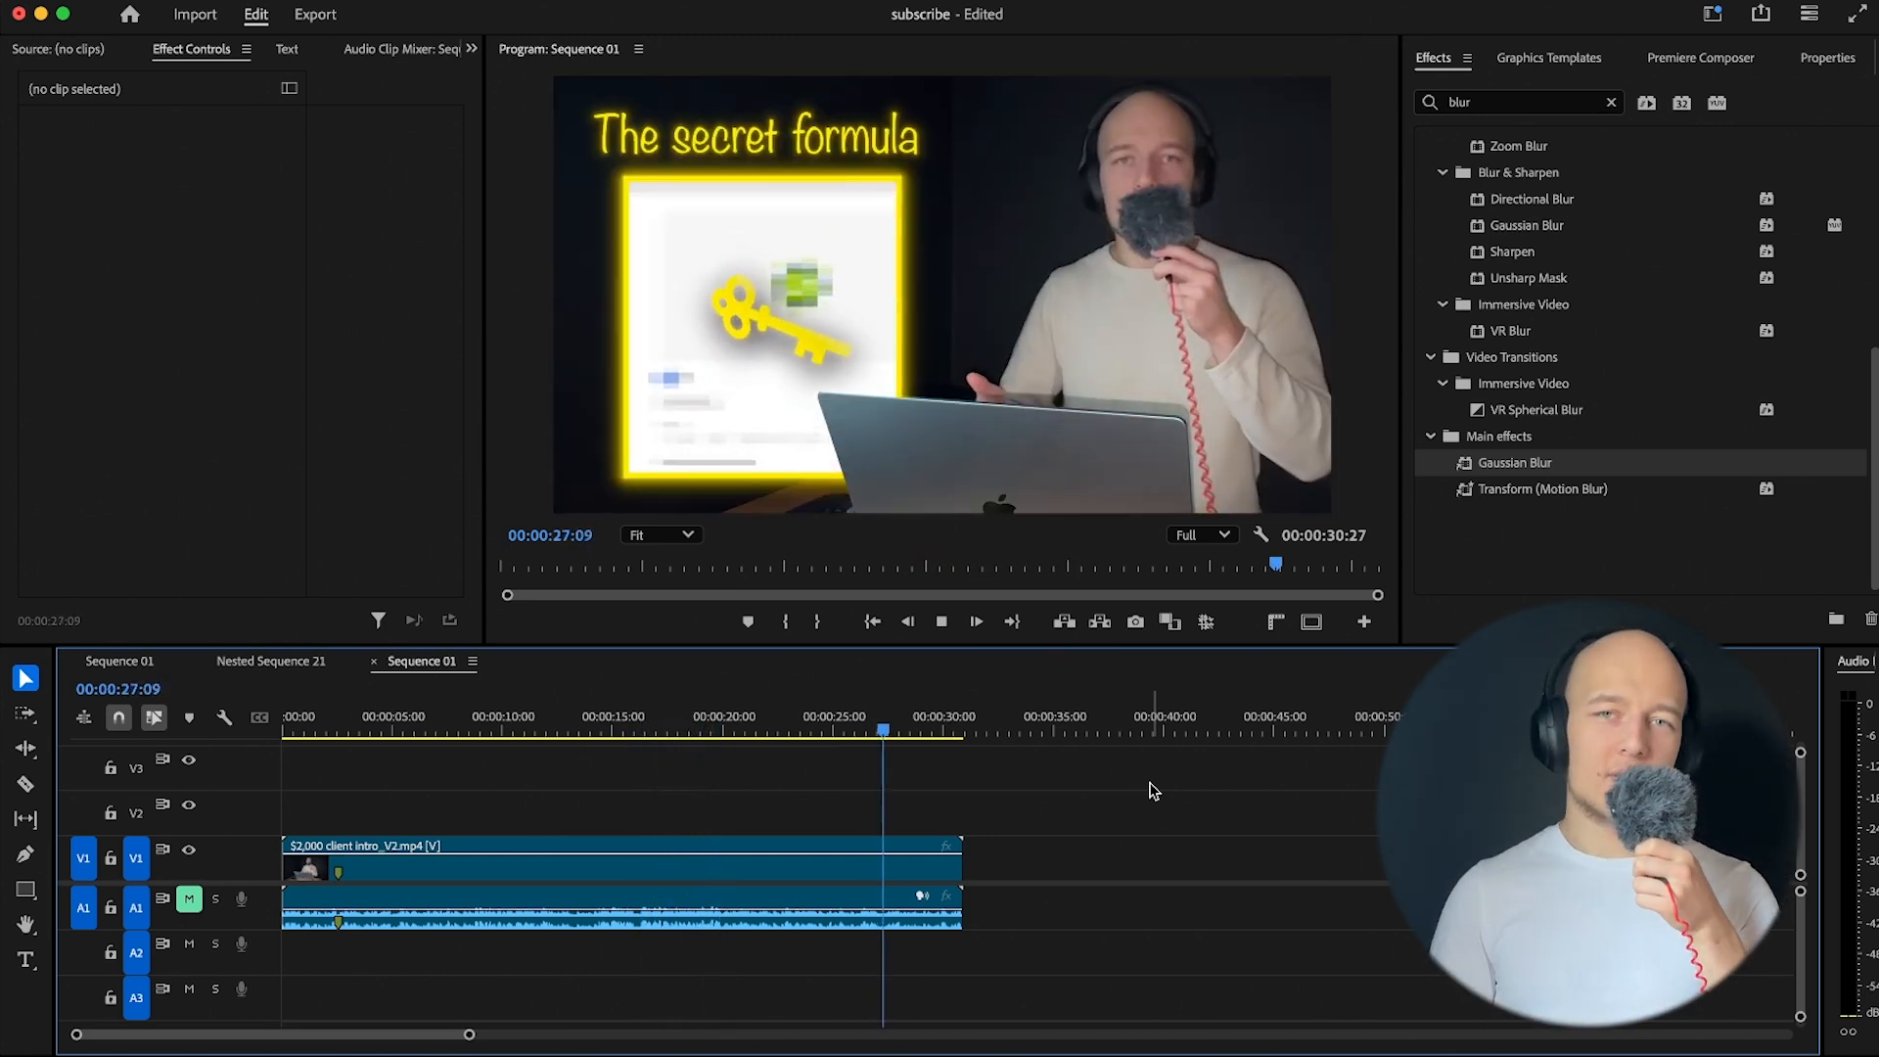